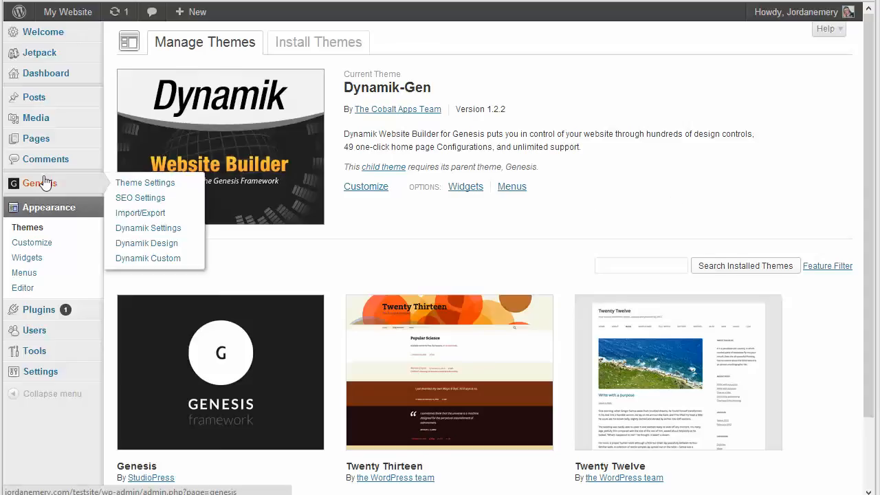
mouse_move(53, 188)
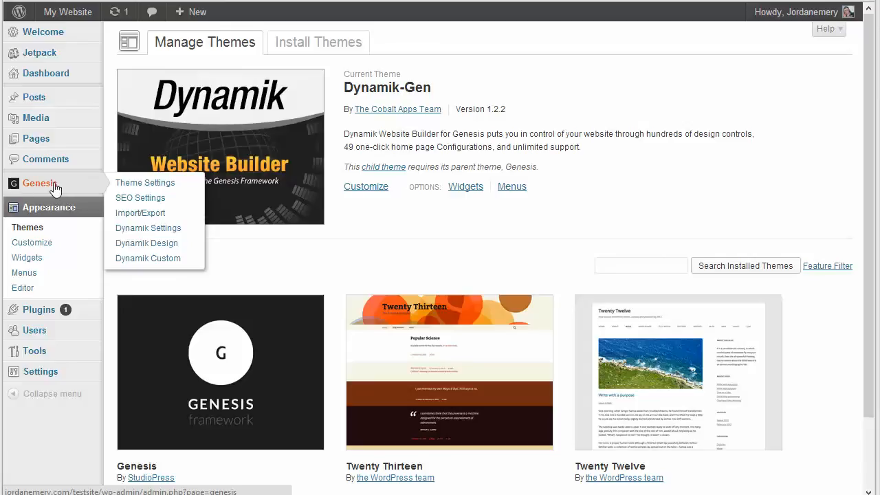
mouse_move(148, 228)
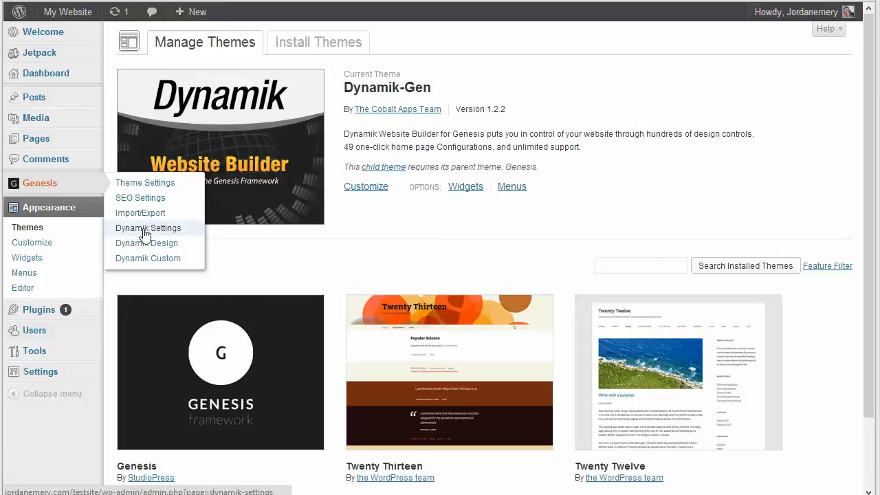
mouse_move(158, 246)
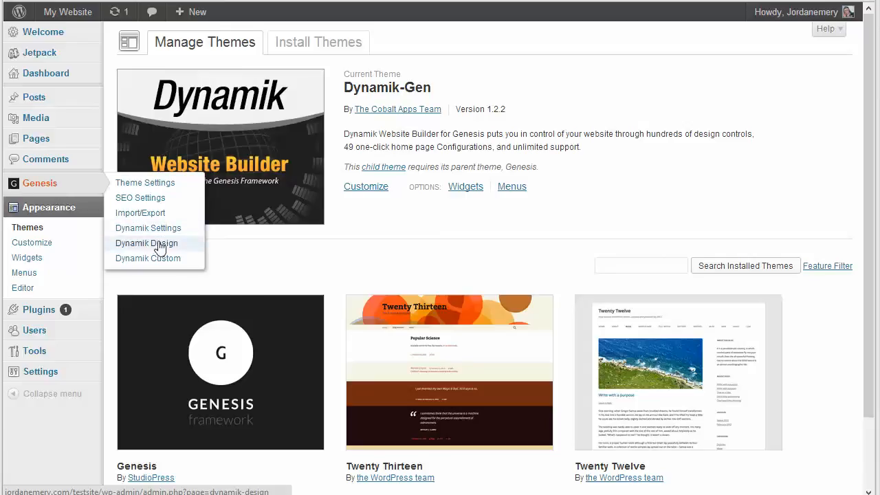
mouse_move(148, 259)
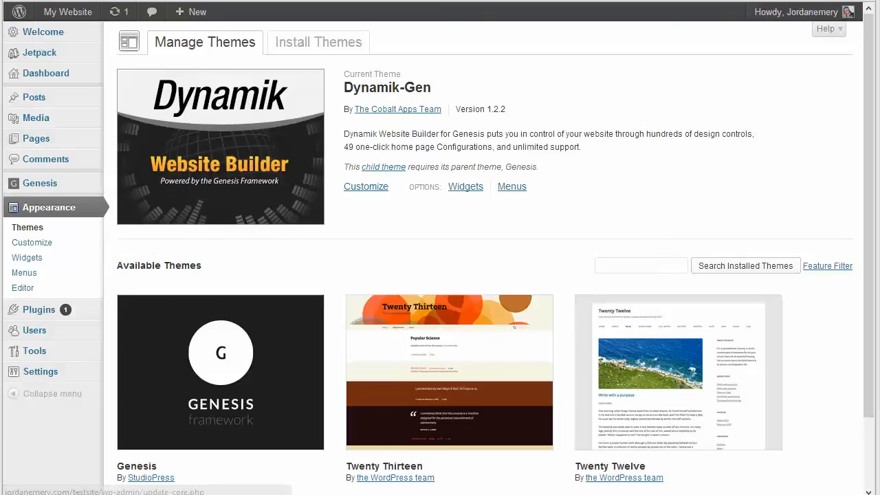
- Visit the site's public front end via the My Website toolbar link
left_click(66, 11)
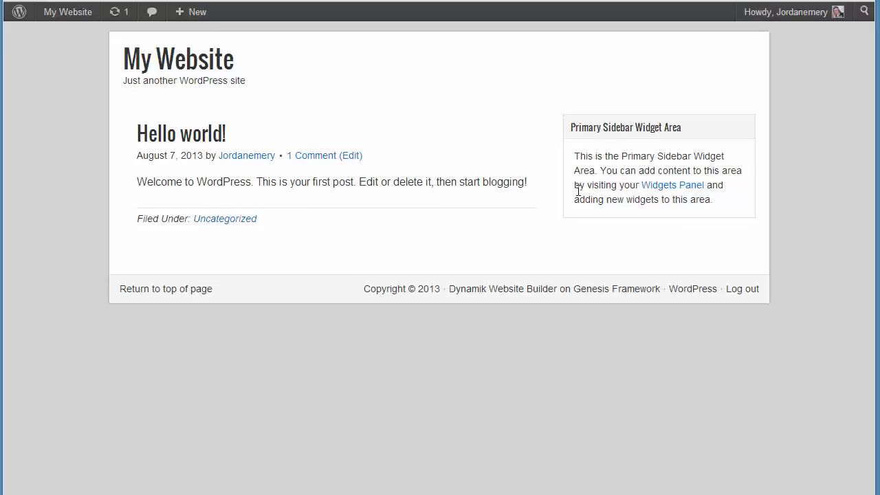
mouse_move(539, 155)
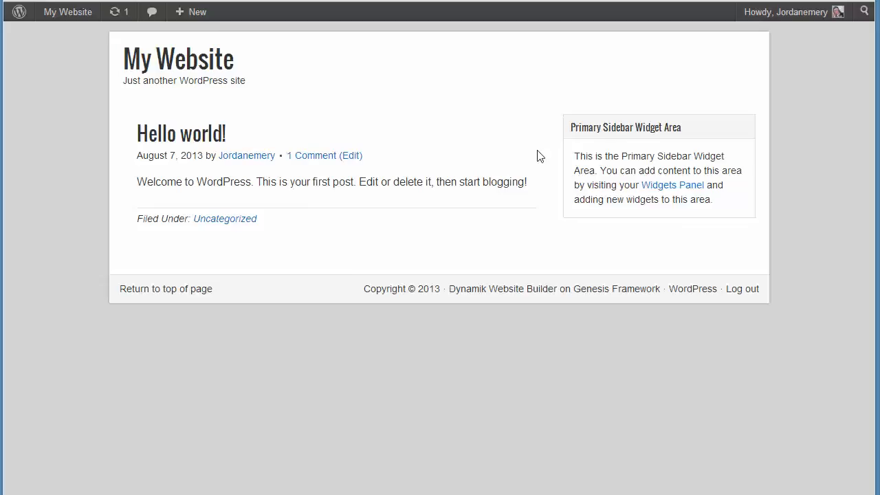
mouse_move(356, 99)
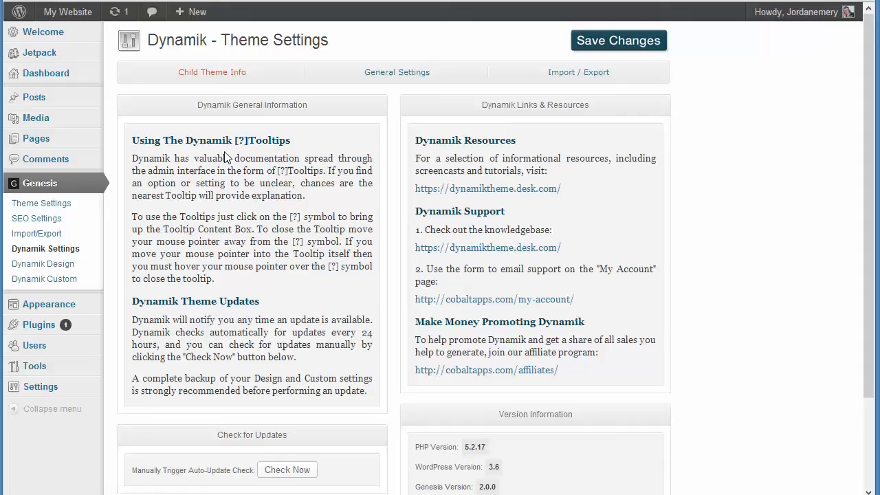
mouse_move(254, 211)
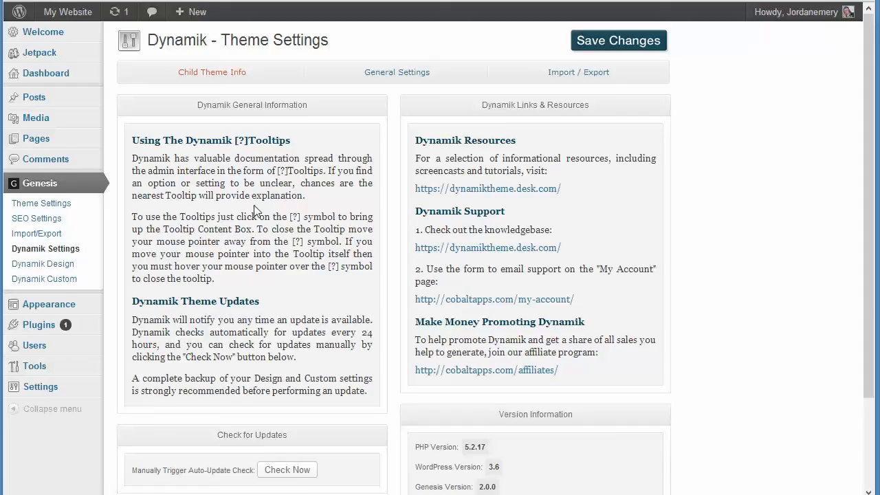
scroll("down", 3)
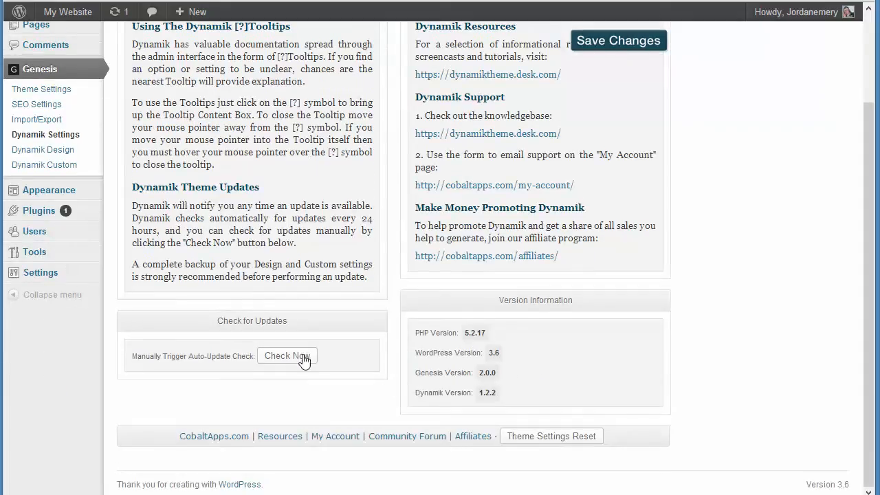
scroll("up", 3)
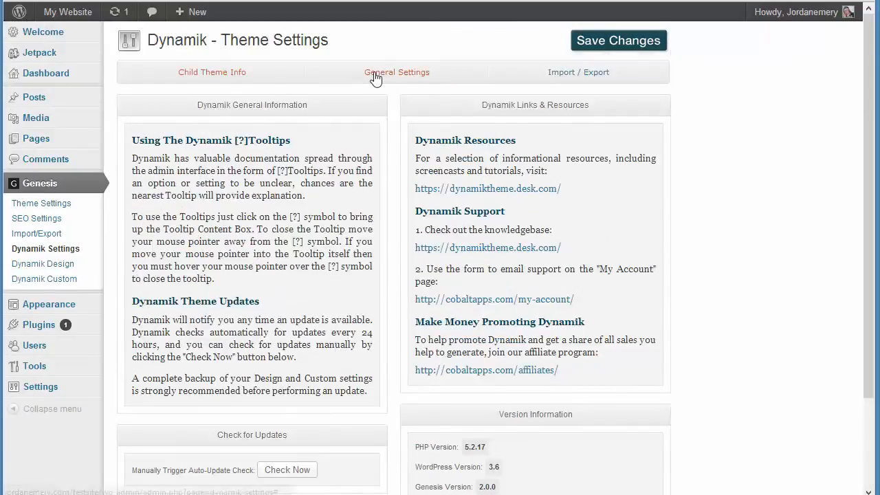
- Show the General Settings section and read the Page Titles help note
left_click(396, 72)
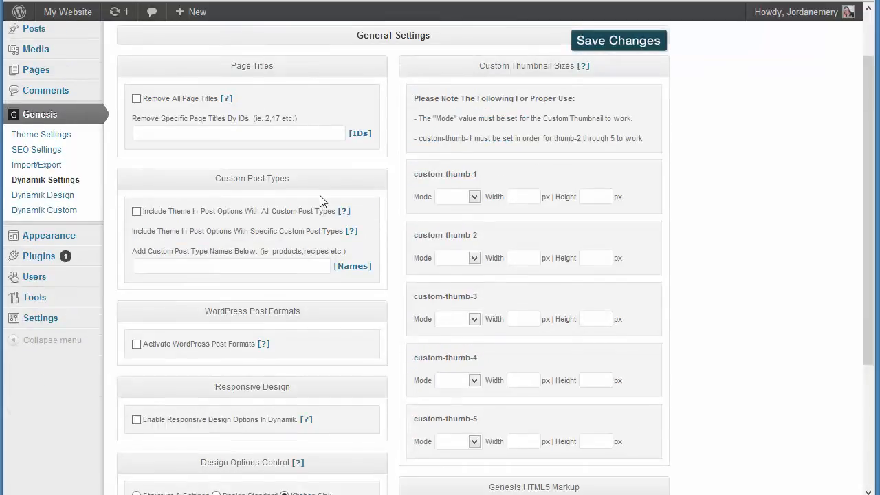
mouse_move(328, 108)
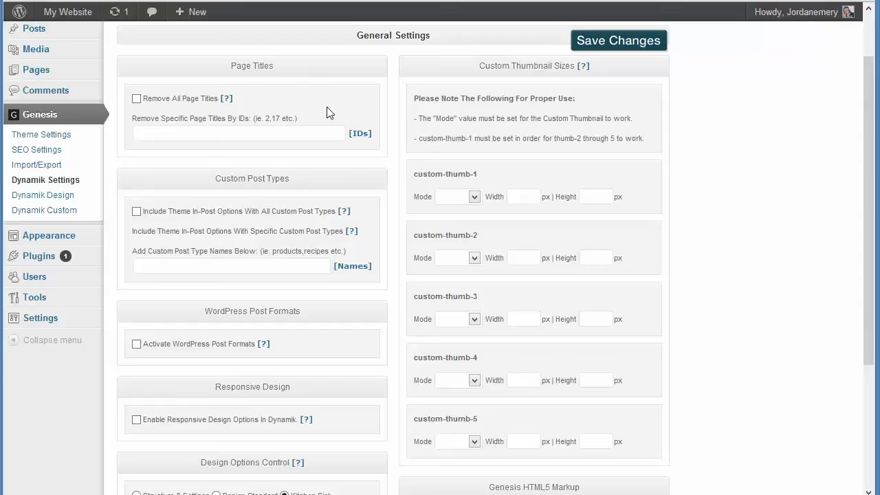
mouse_move(150, 101)
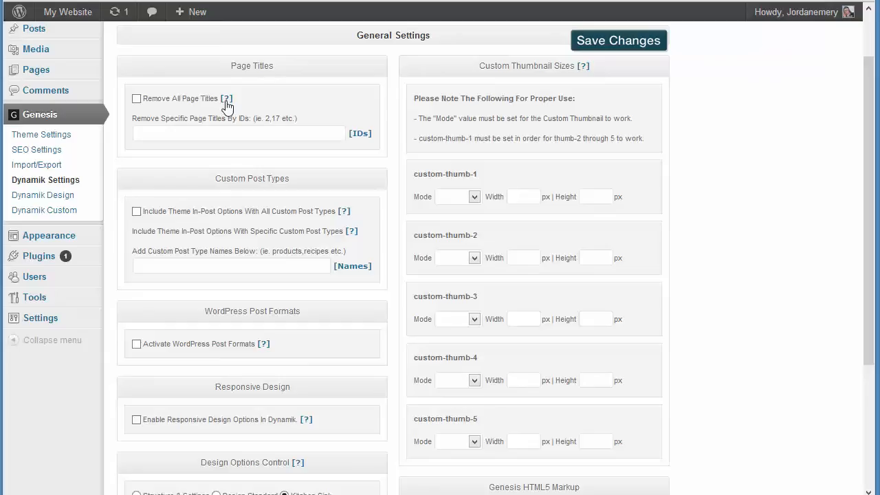
left_click(227, 99)
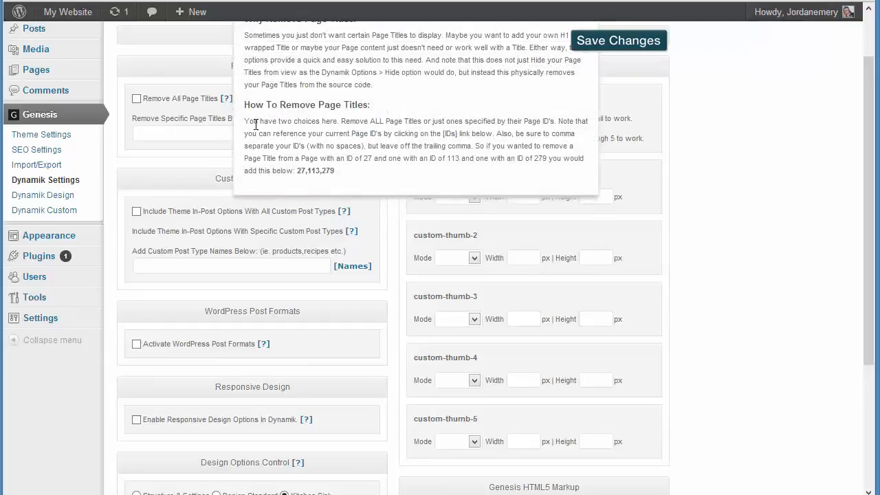
scroll("up", 3)
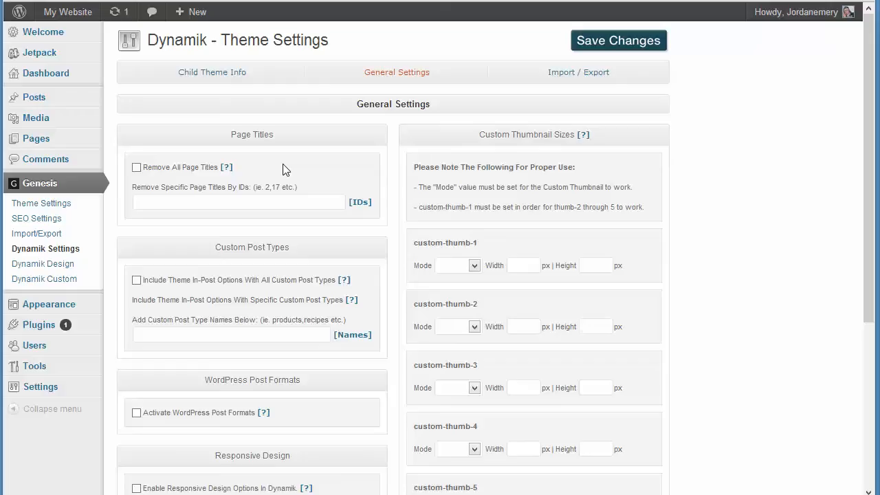
mouse_move(448, 158)
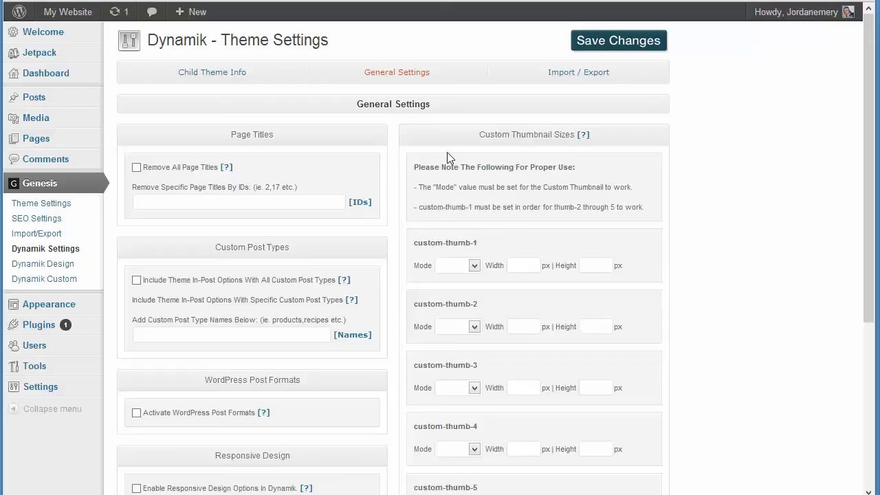
- Scroll through the custom post type, responsive design and thumbnail options
double_click(242, 135)
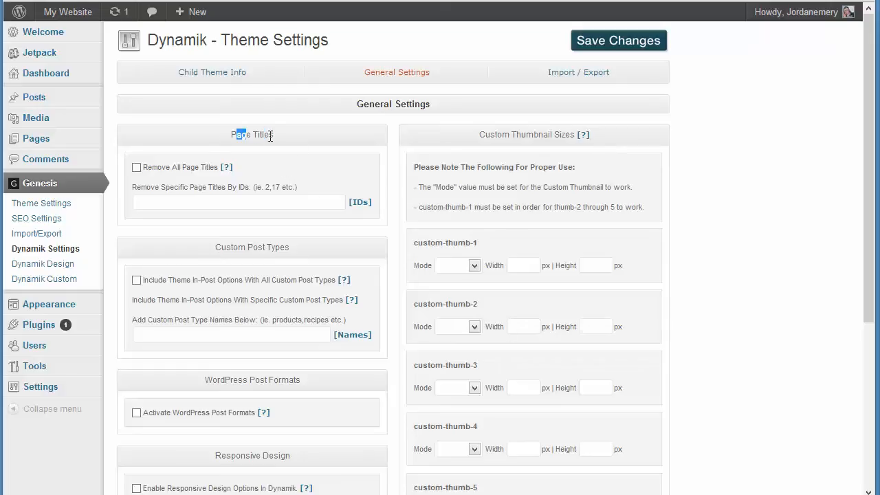
scroll("down", 3)
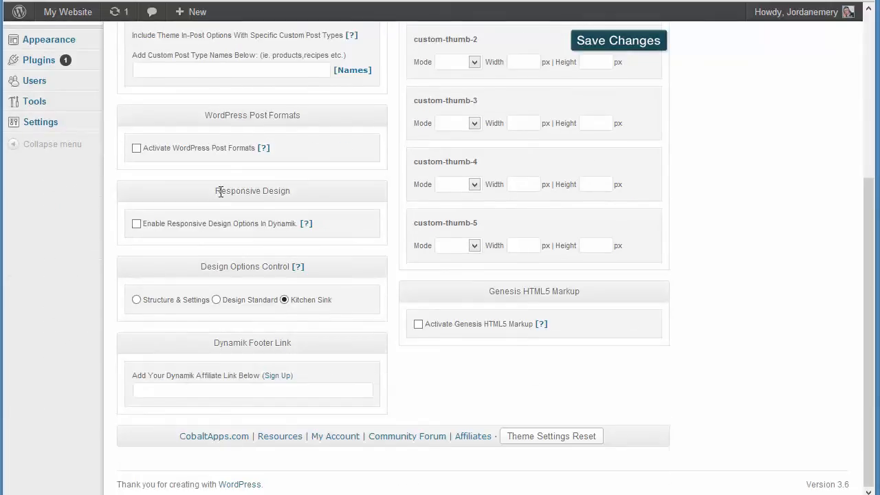
double_click(253, 189)
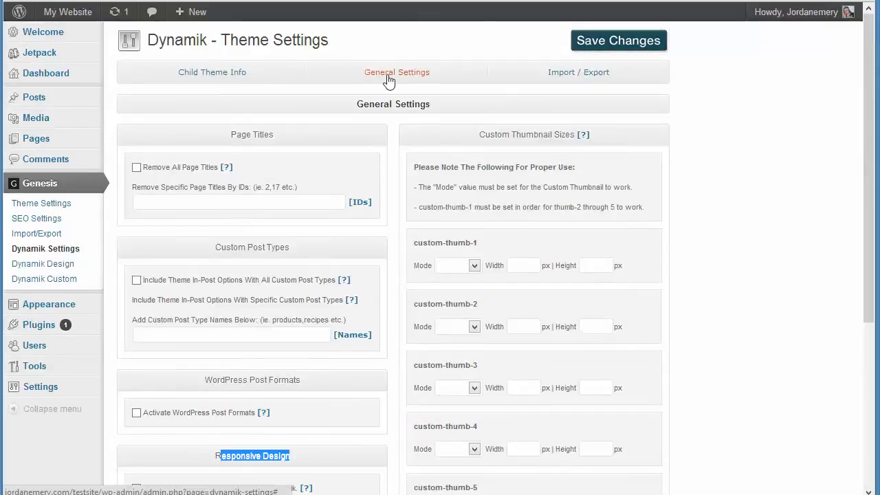
- Show the Import / Export section and focus the export file name field
left_click(577, 72)
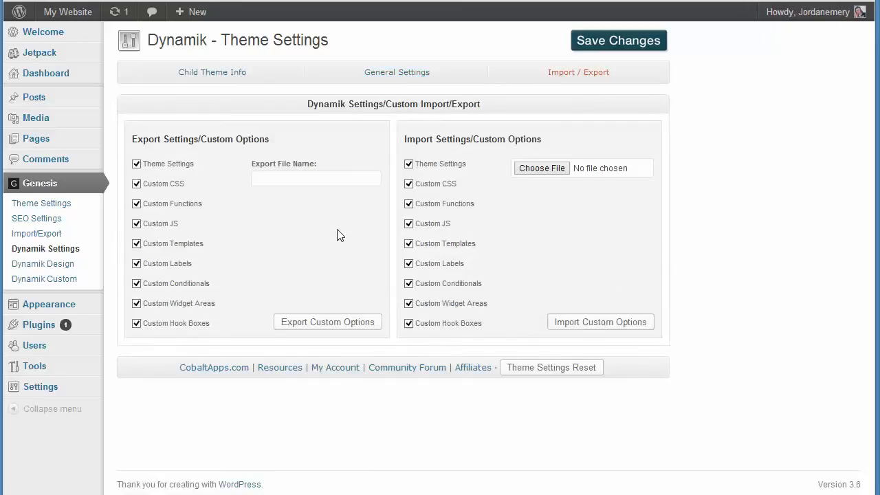
mouse_move(154, 203)
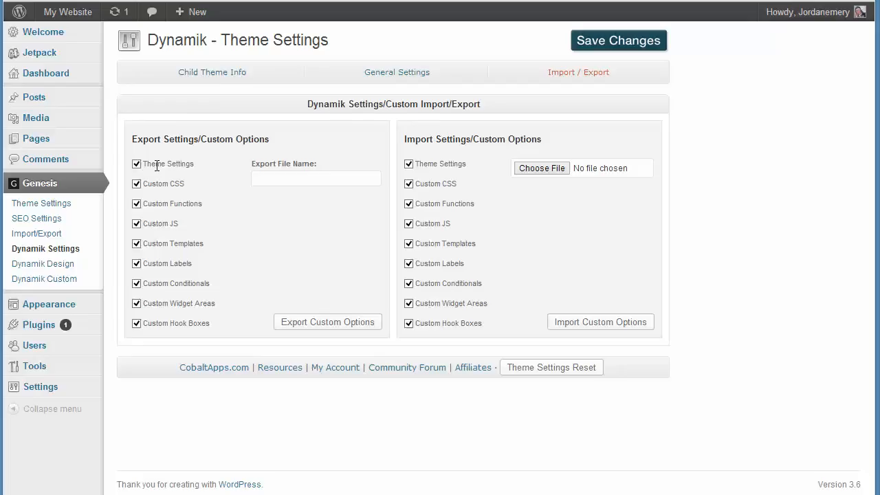
left_click(317, 179)
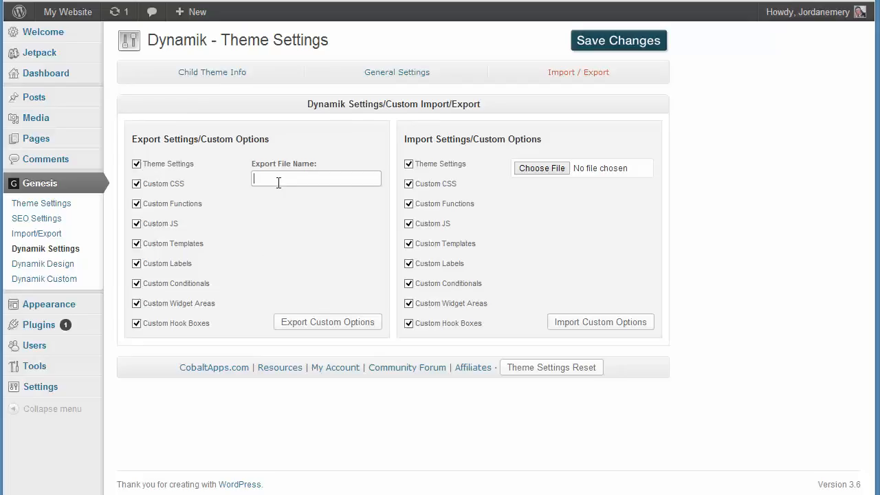
mouse_move(325, 312)
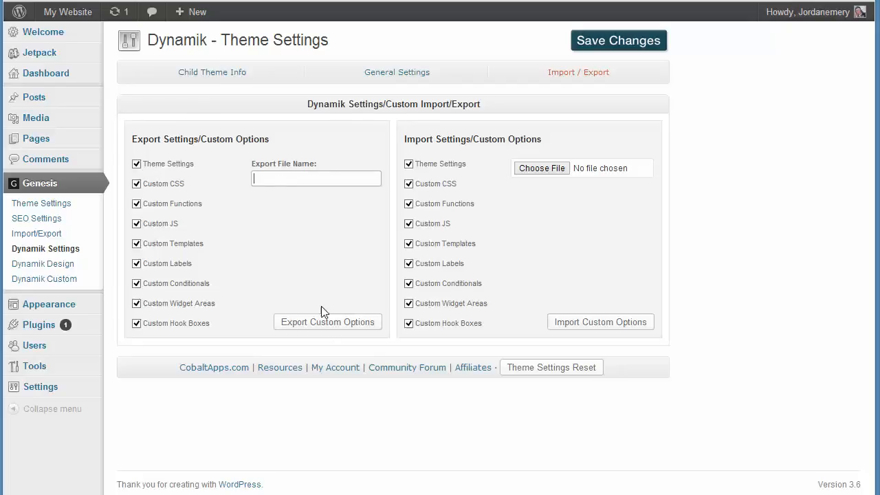
mouse_move(292, 251)
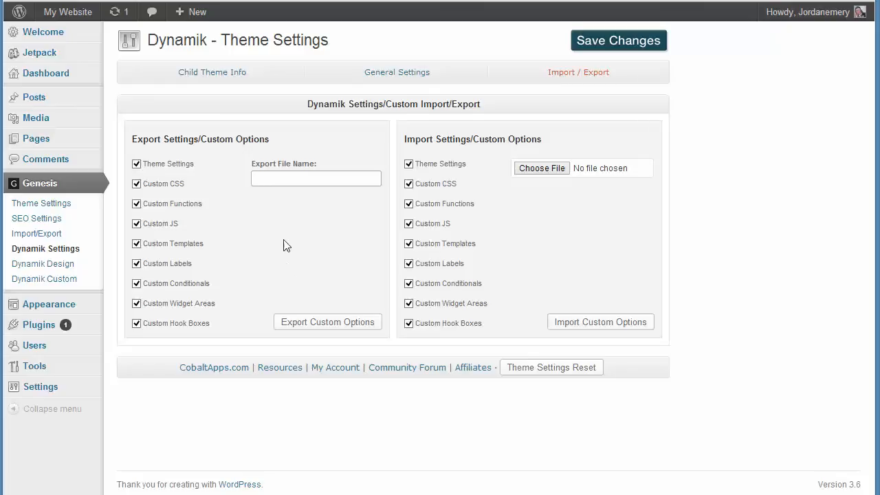
mouse_move(478, 193)
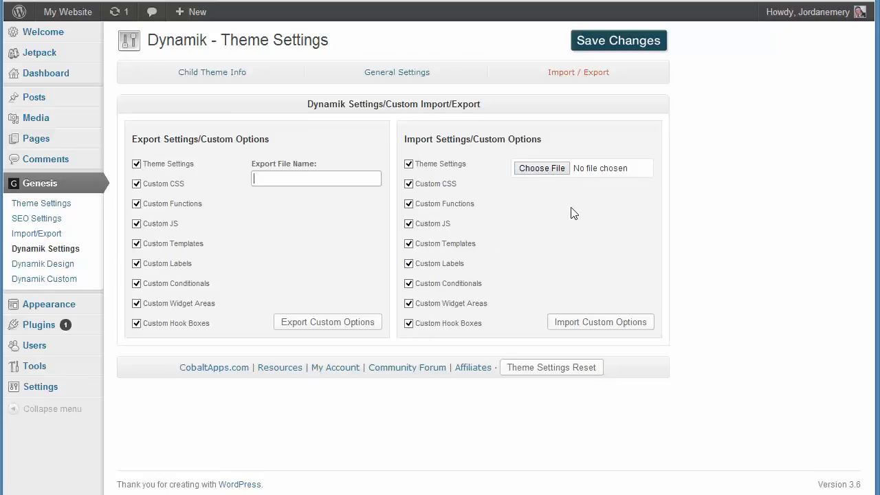
mouse_move(599, 327)
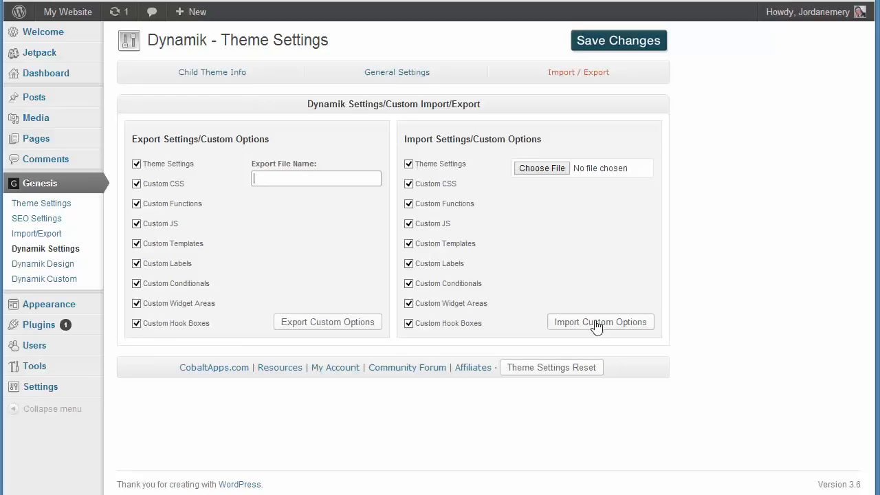
mouse_move(185, 68)
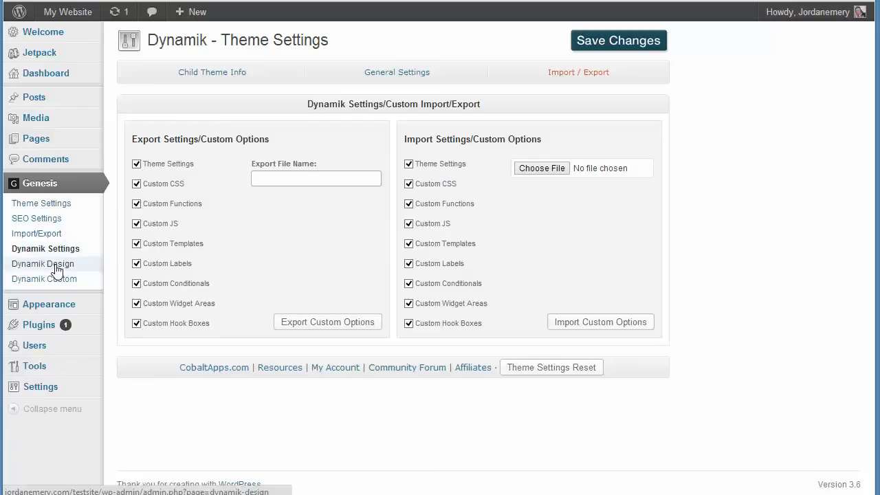
- Go to Dynamik Design Options and move from Body to the Header | Logo settings
left_click(43, 264)
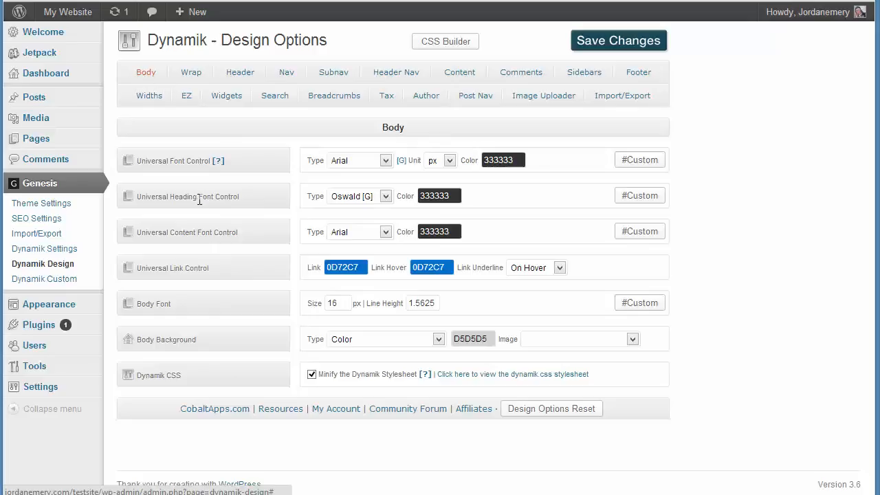
mouse_move(146, 342)
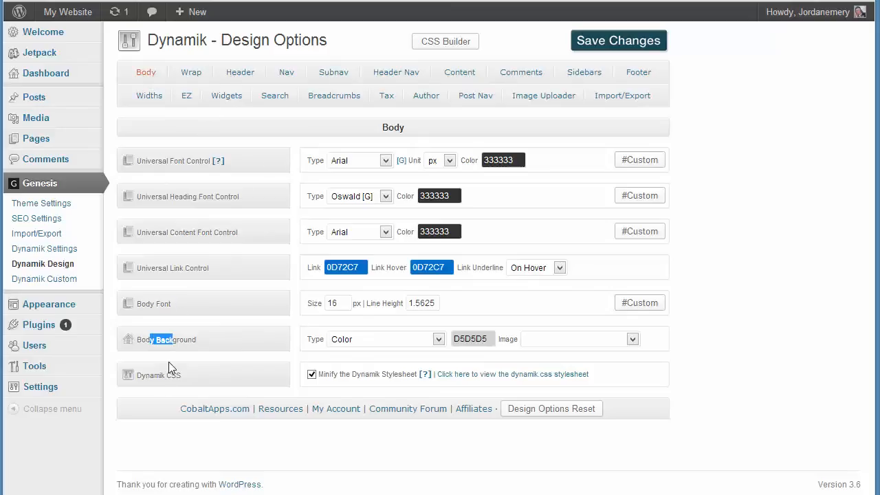
left_click(66, 11)
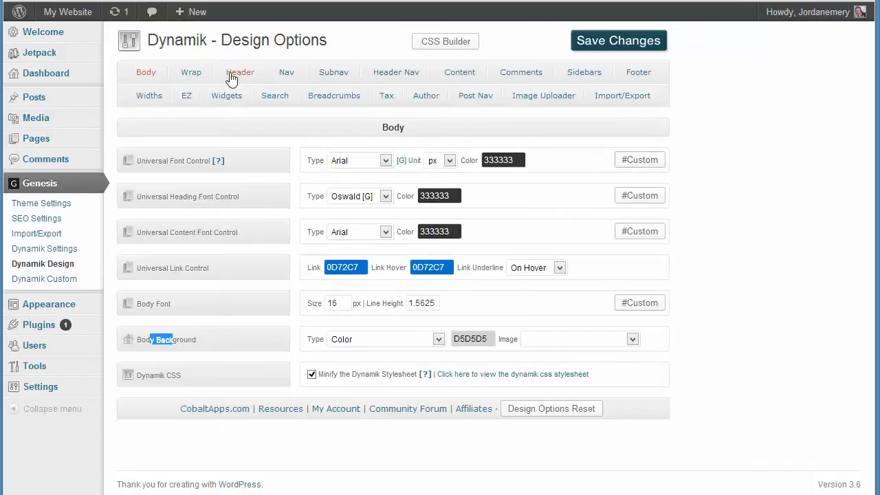
left_click(240, 71)
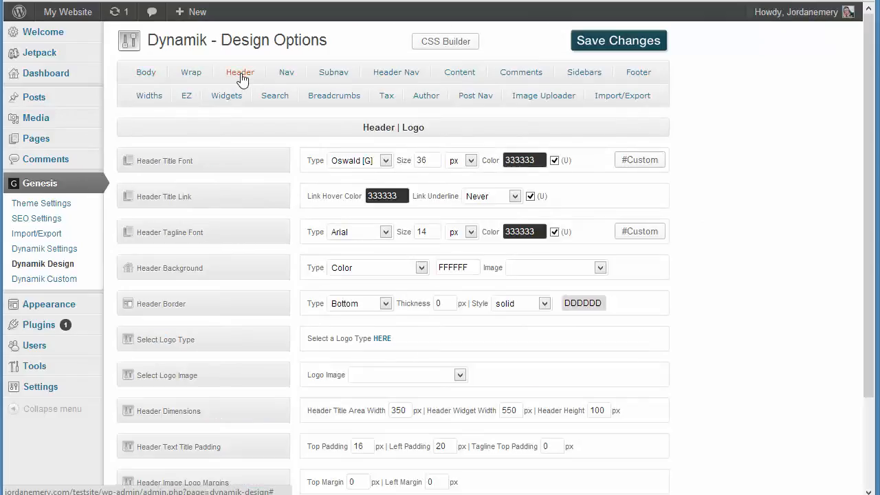
- Review the Header settings and move on to the Nav styling settings
left_click(66, 11)
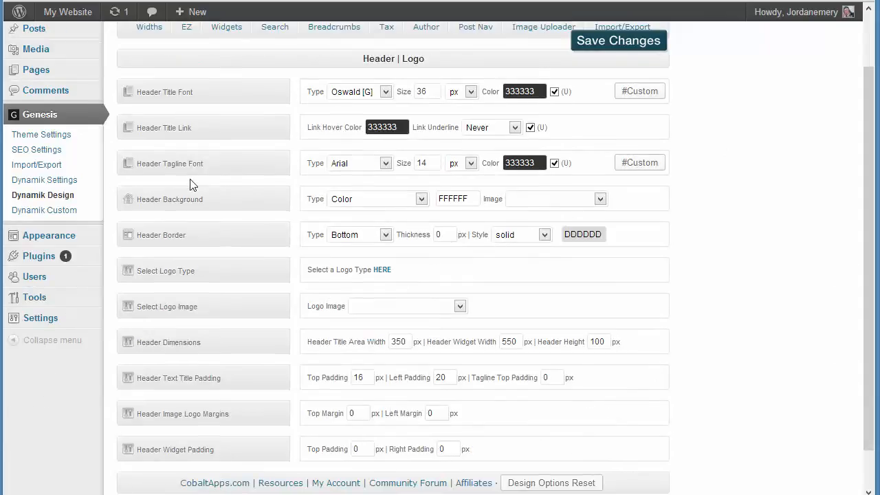
mouse_move(162, 113)
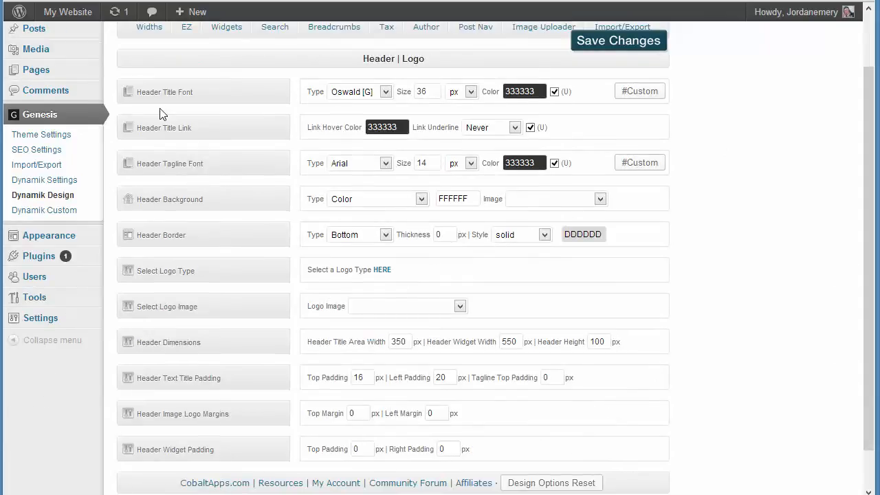
mouse_move(152, 54)
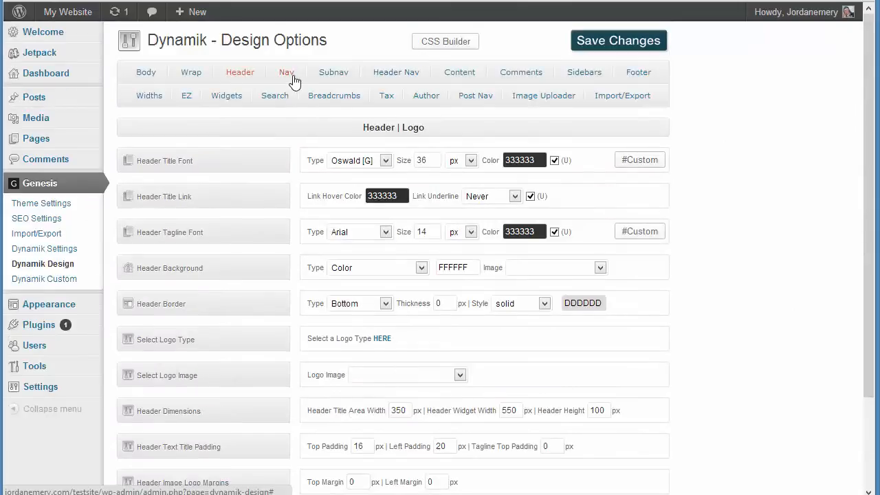
left_click(67, 11)
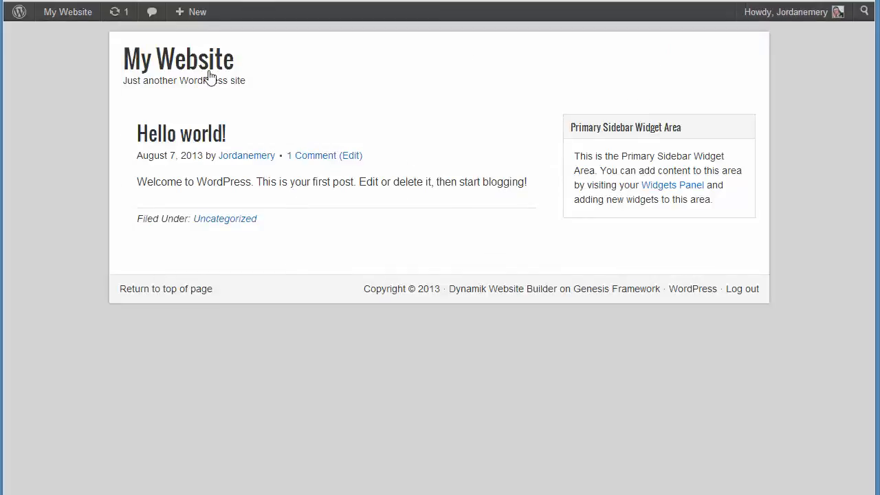
mouse_move(144, 103)
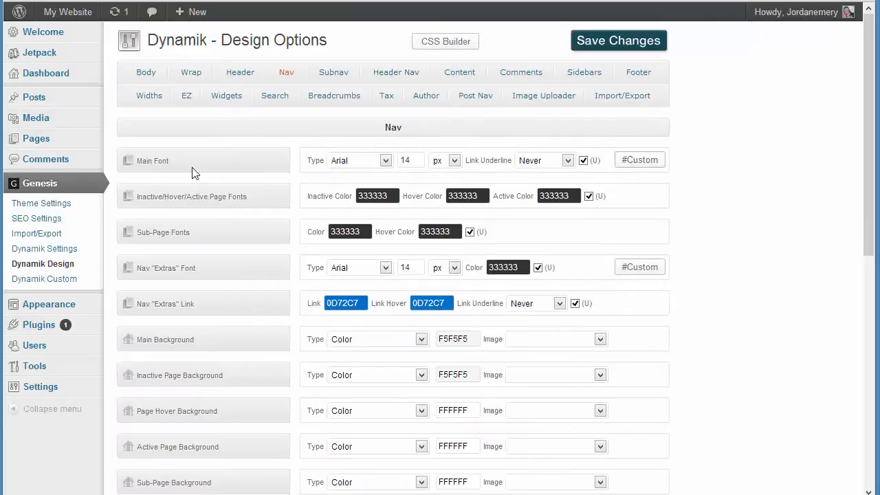
scroll("down", 3)
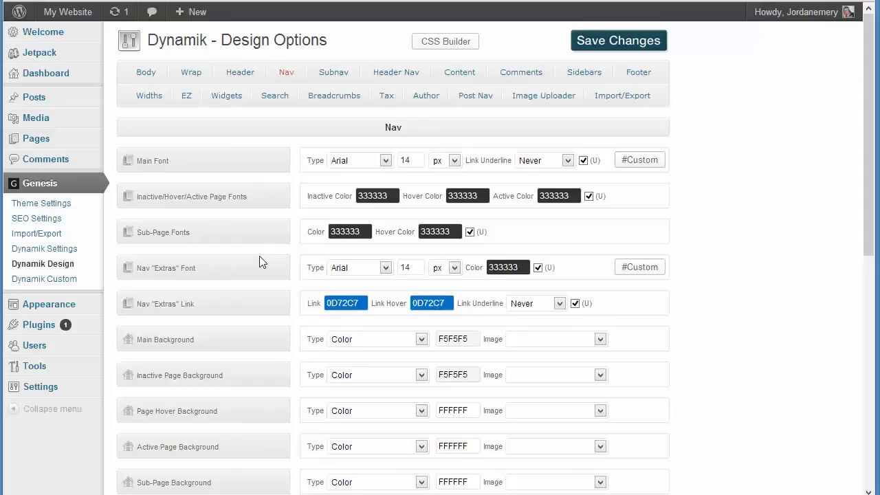
mouse_move(274, 195)
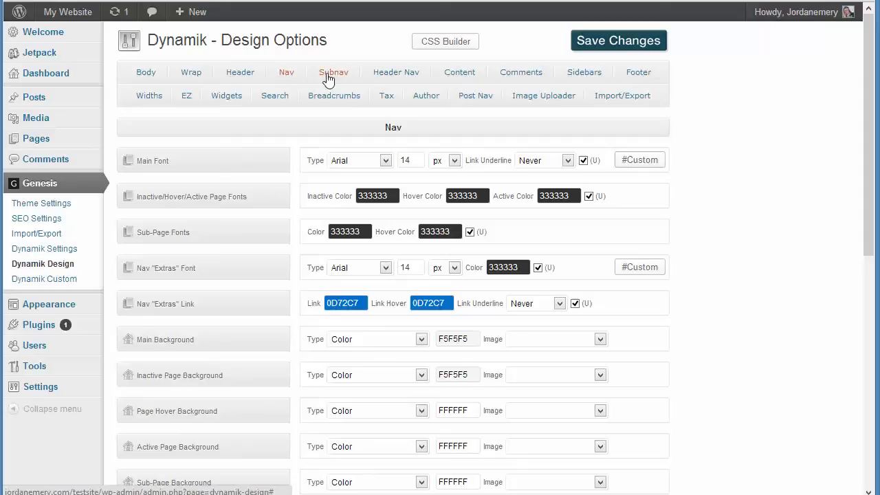
- Look over the Subnav settings, then switch to the Comments styling settings
left_click(333, 71)
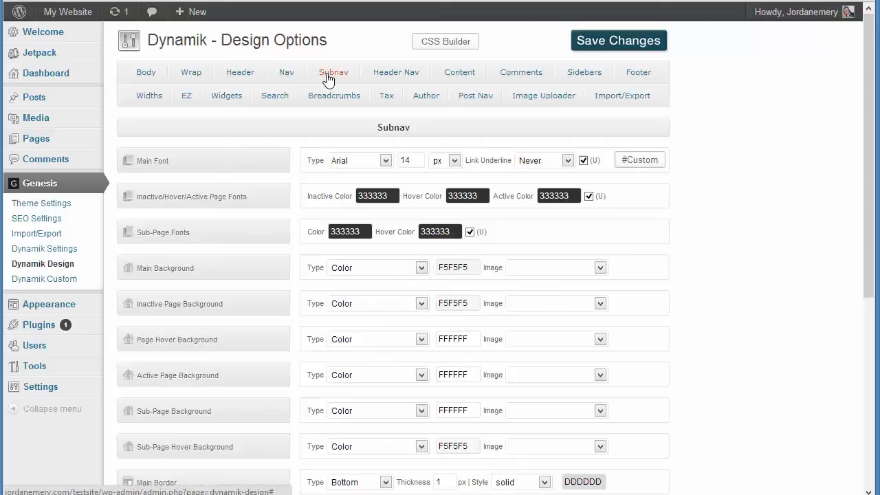
scroll("down", 3)
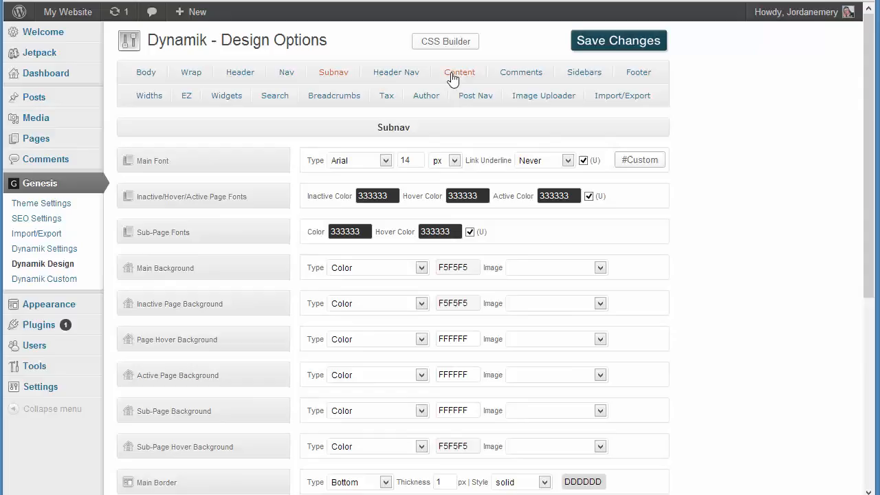
left_click(520, 72)
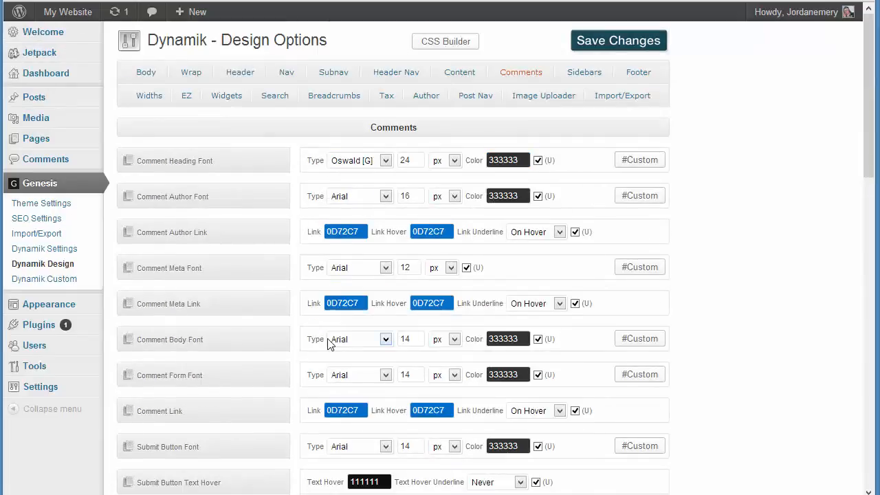
- Scroll through the comment options and move to the Layout Widths settings
scroll("down", 3)
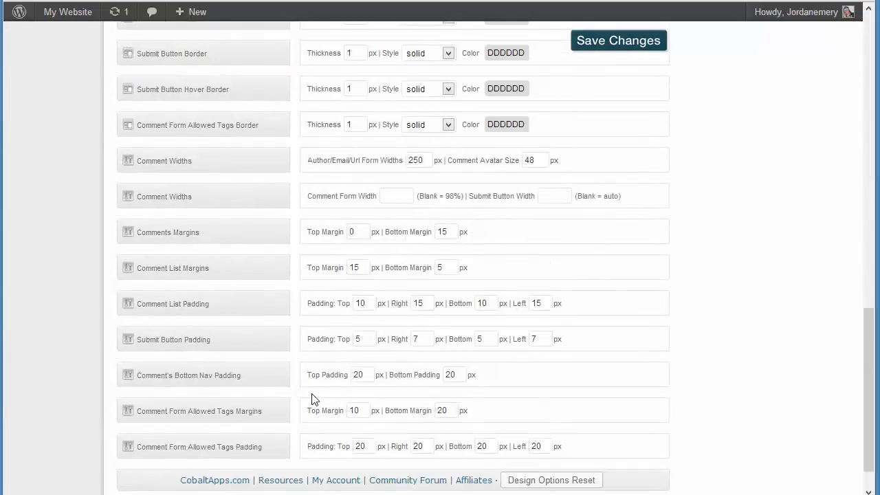
scroll("down", 3)
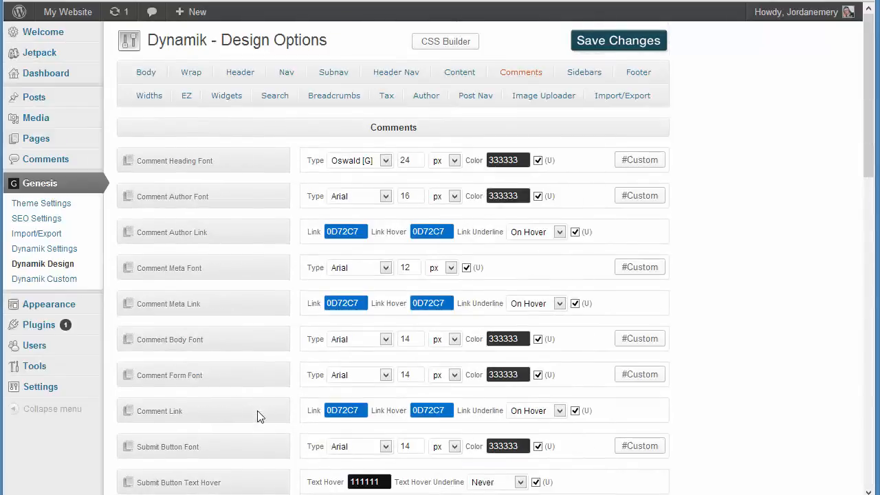
mouse_move(536, 88)
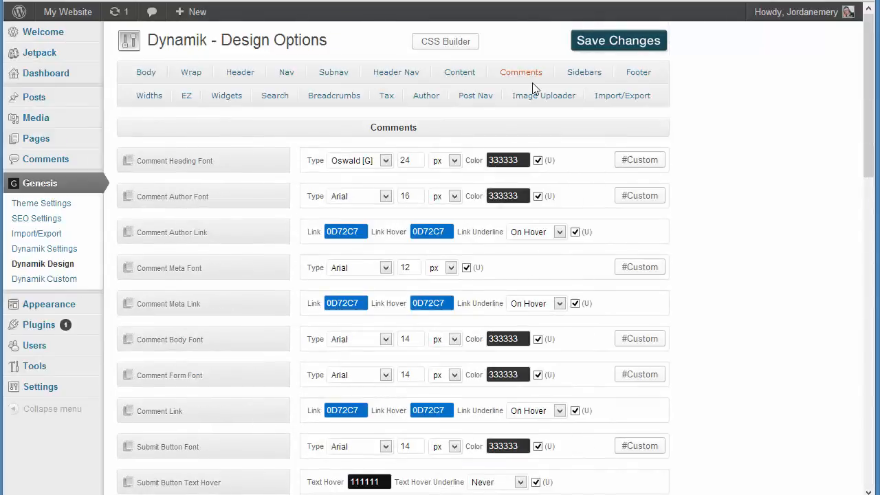
mouse_move(729, 91)
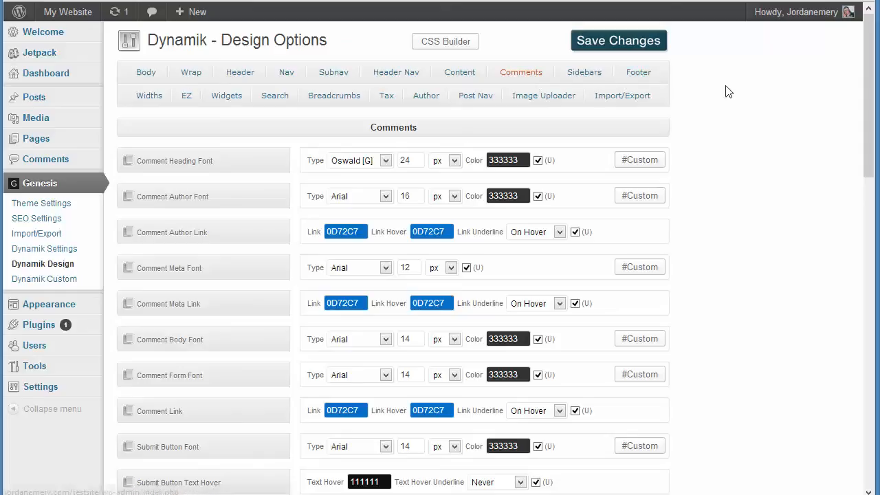
mouse_move(149, 96)
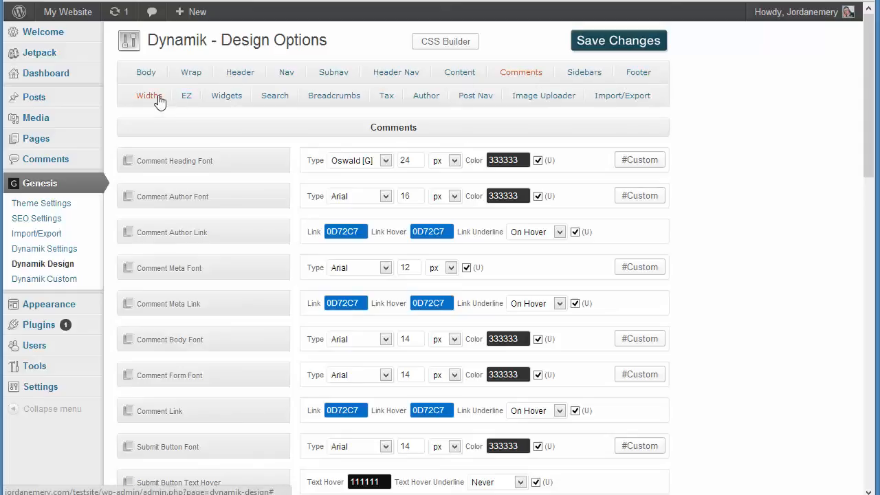
left_click(149, 96)
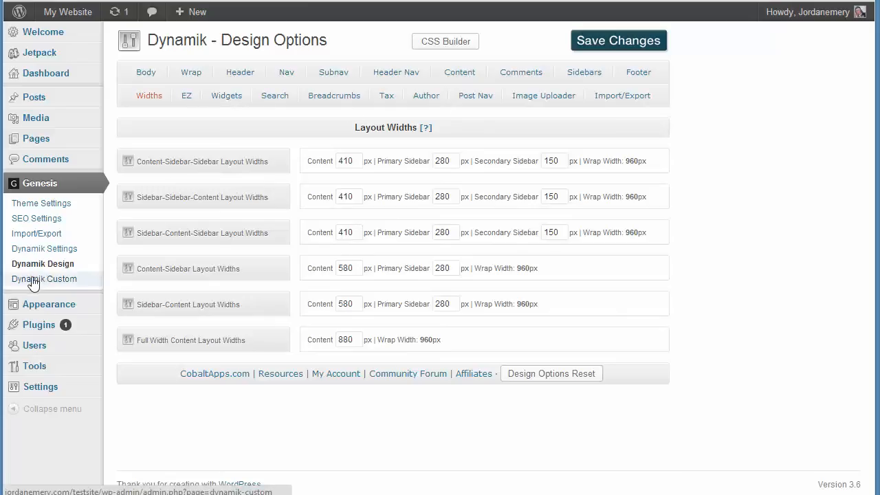
- Go to Dynamik Custom Options with its empty Custom CSS editor
left_click(44, 278)
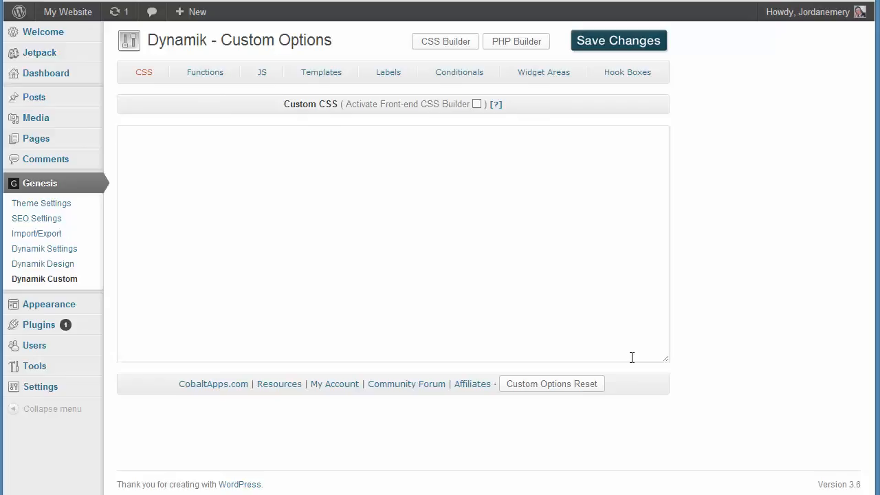
mouse_move(135, 115)
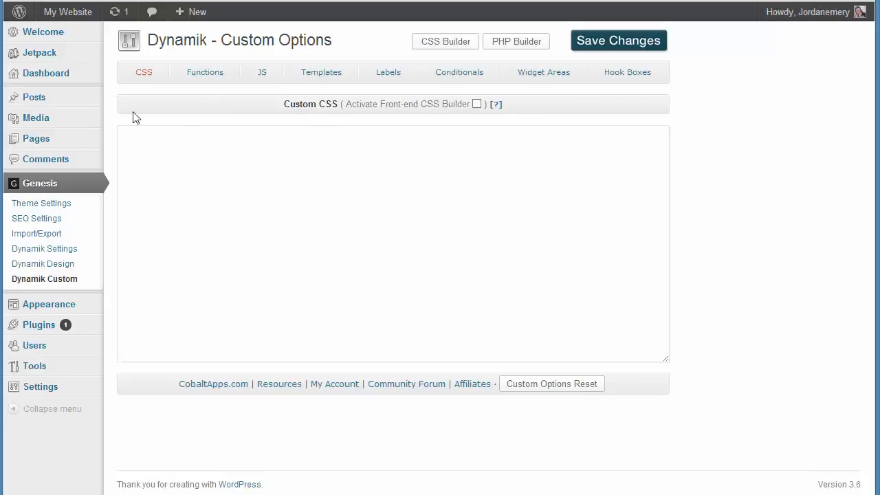
mouse_move(471, 121)
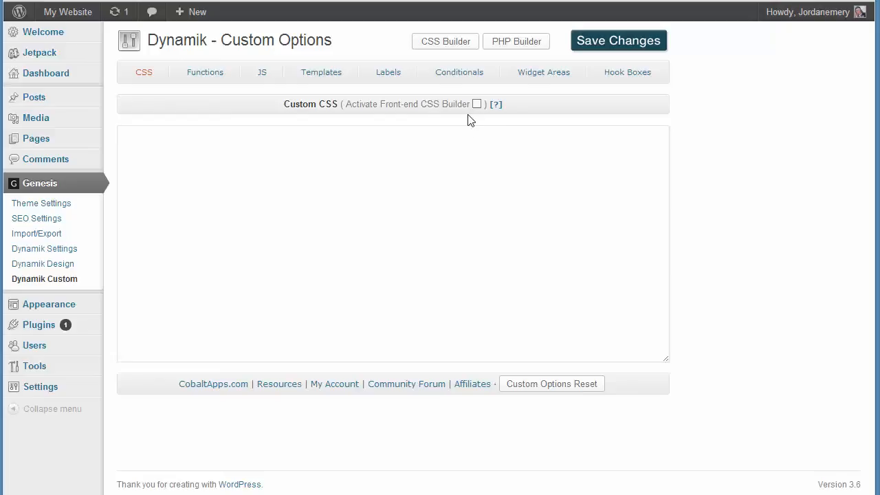
- Reveal the Custom CSS and PHP Builders and scroll to the Functions starter PHP code
left_click(446, 42)
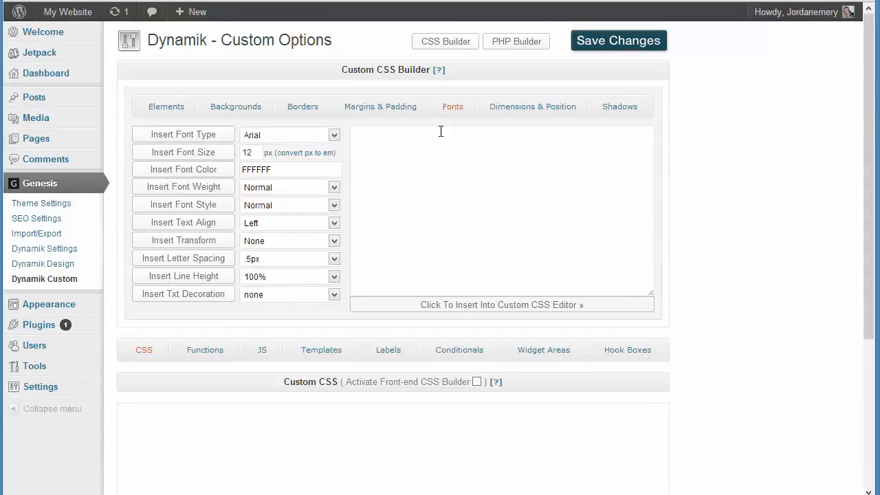
left_click(515, 41)
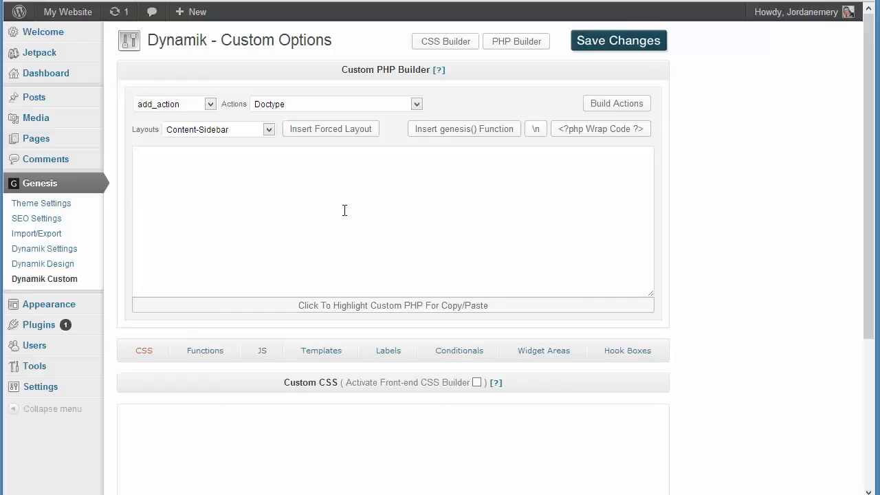
mouse_move(303, 173)
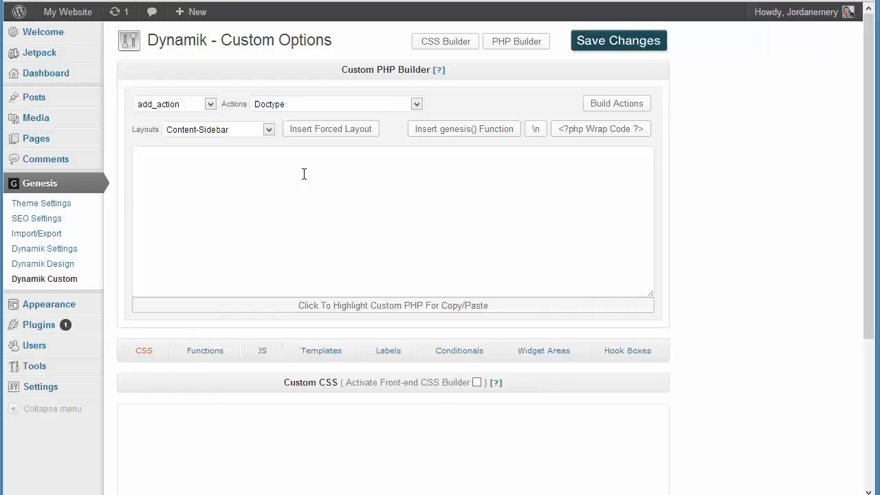
scroll("down", 3)
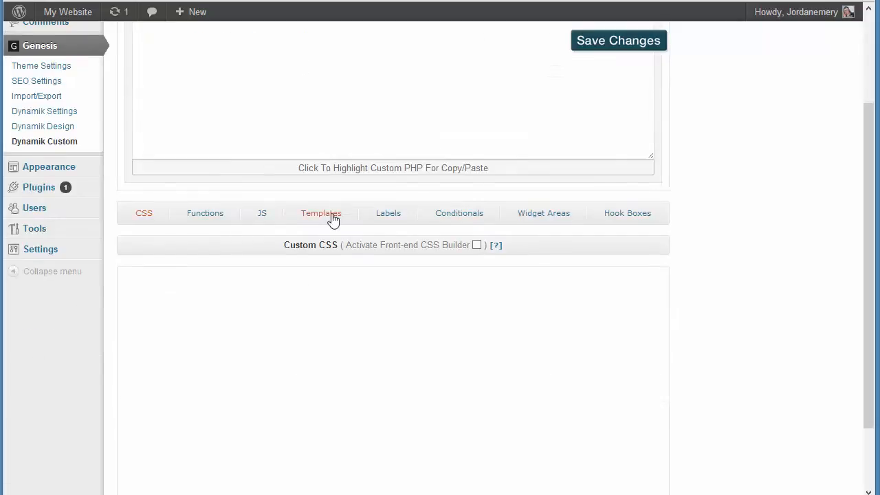
scroll("down", 3)
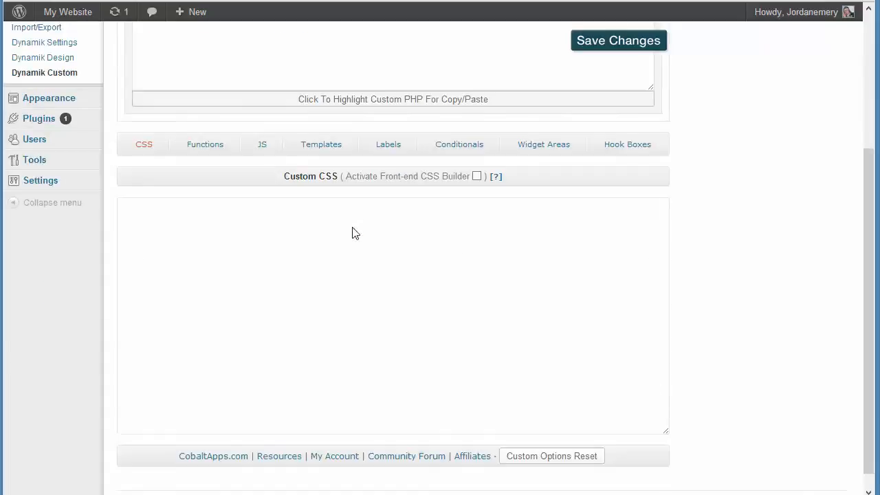
scroll("down", 3)
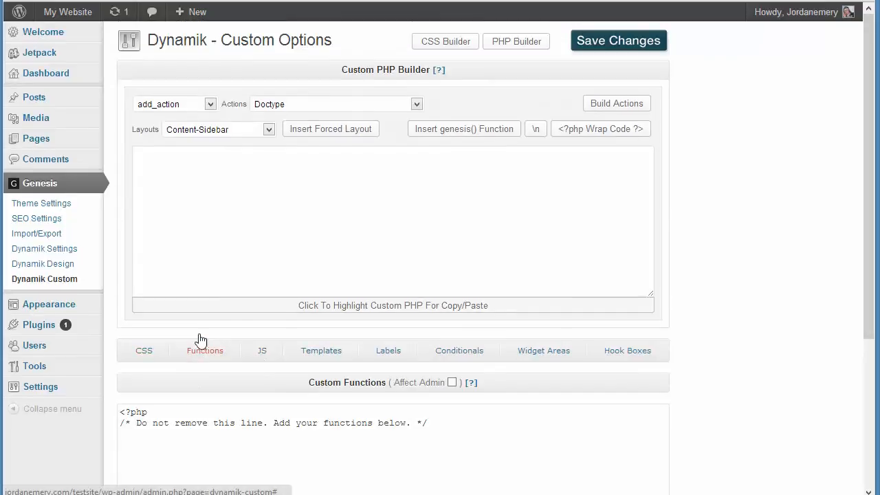
- View the Custom Templates panel, keeping Page Template as the template type
scroll("down", 3)
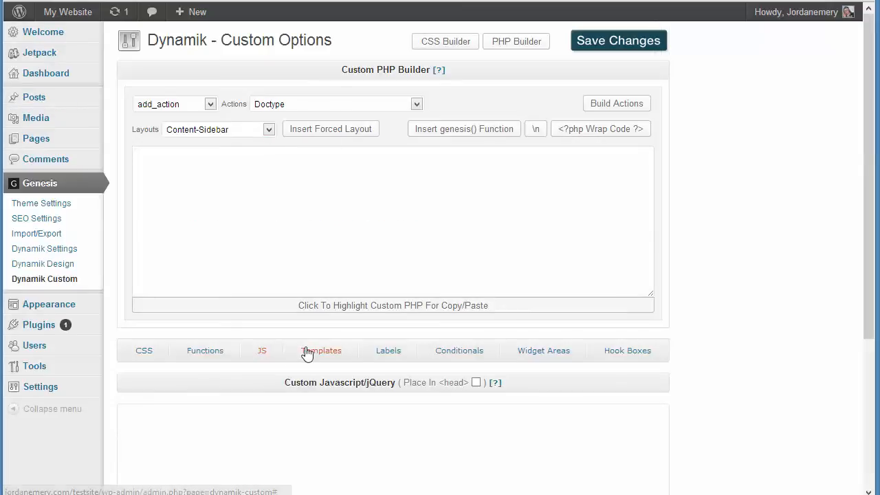
left_click(322, 351)
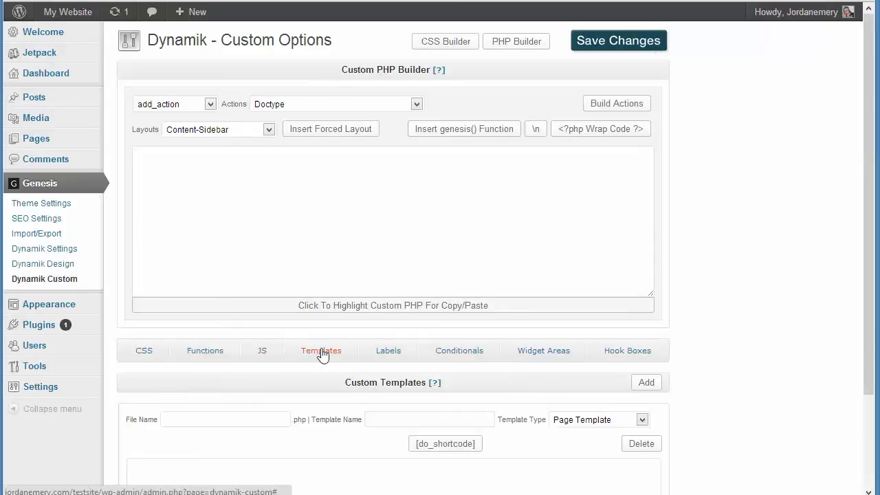
scroll("down", 3)
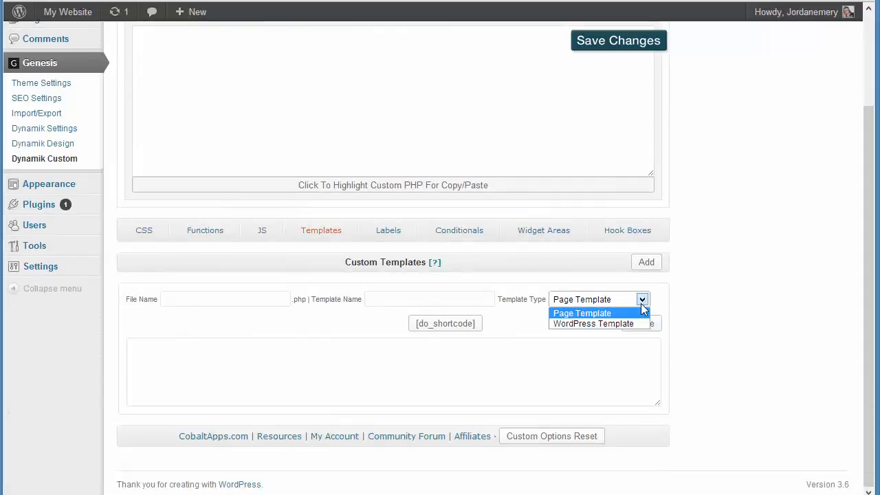
left_click(582, 314)
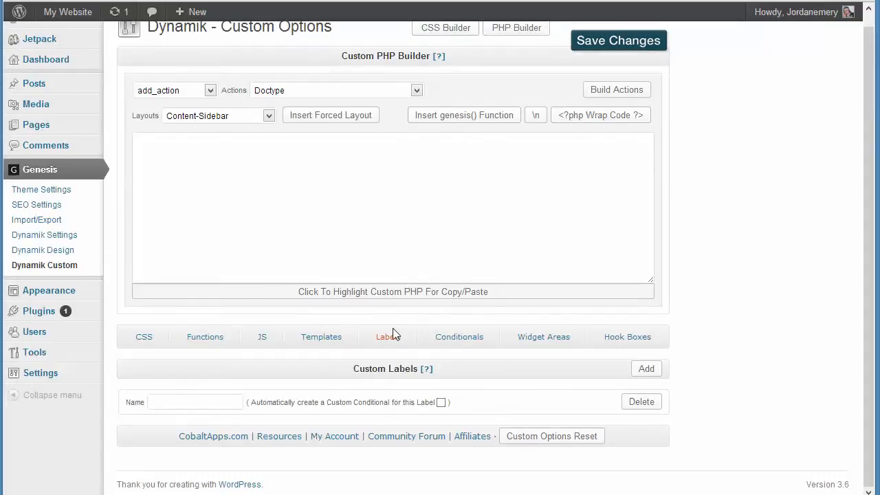
- Step through Labels, Conditionals and Widget Areas to the Custom Hook Boxes panel
left_click(388, 336)
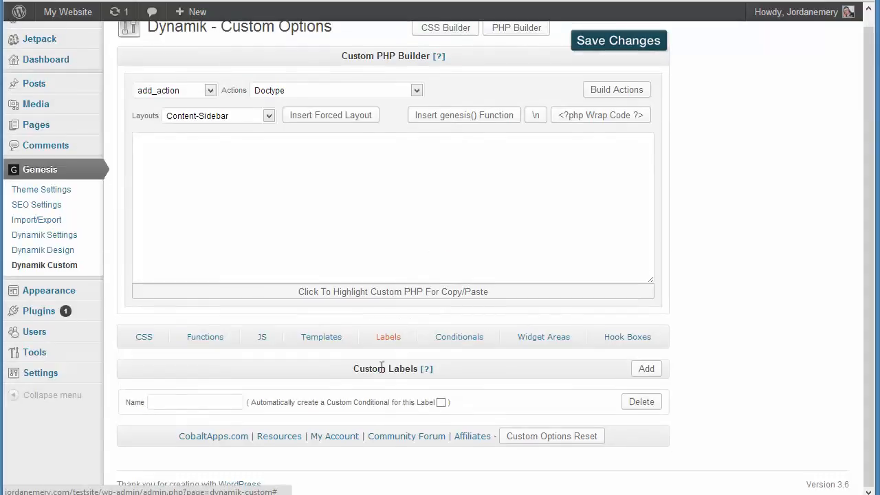
mouse_move(515, 382)
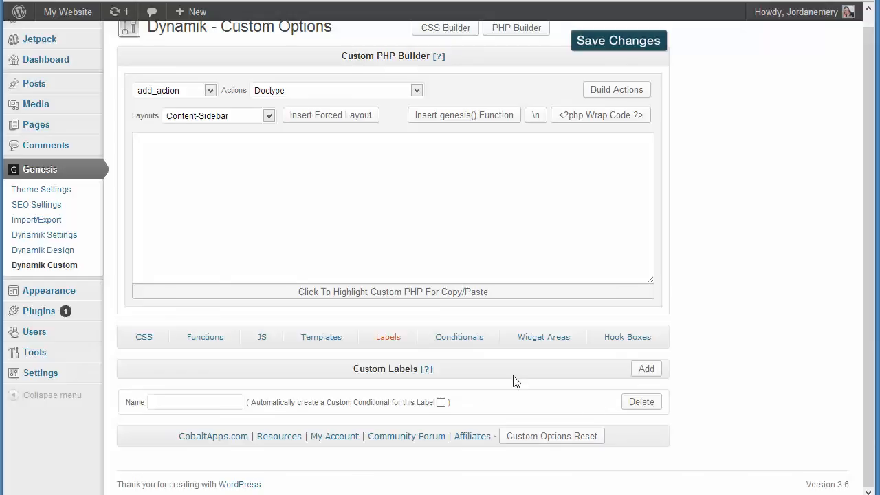
left_click(460, 336)
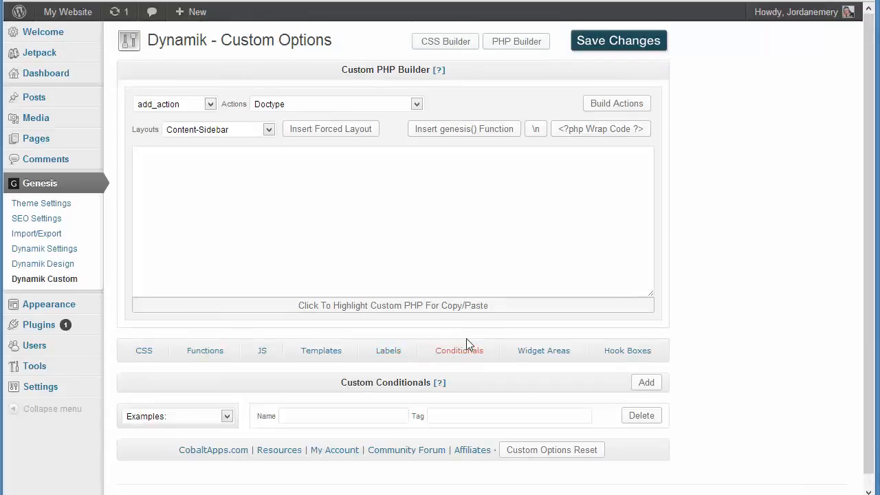
mouse_move(488, 374)
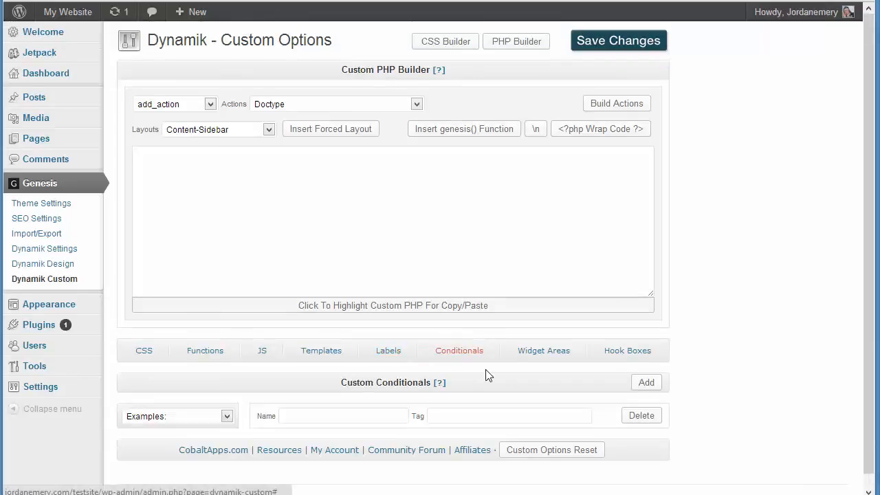
left_click(543, 351)
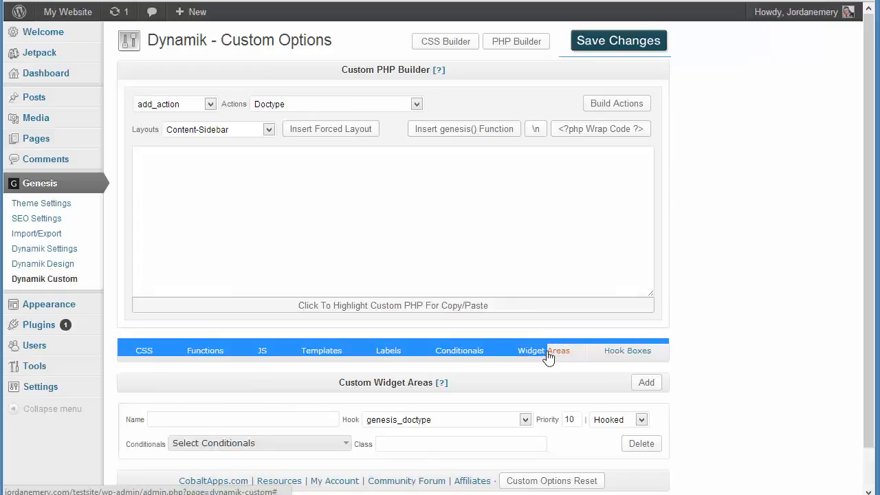
scroll("down", 3)
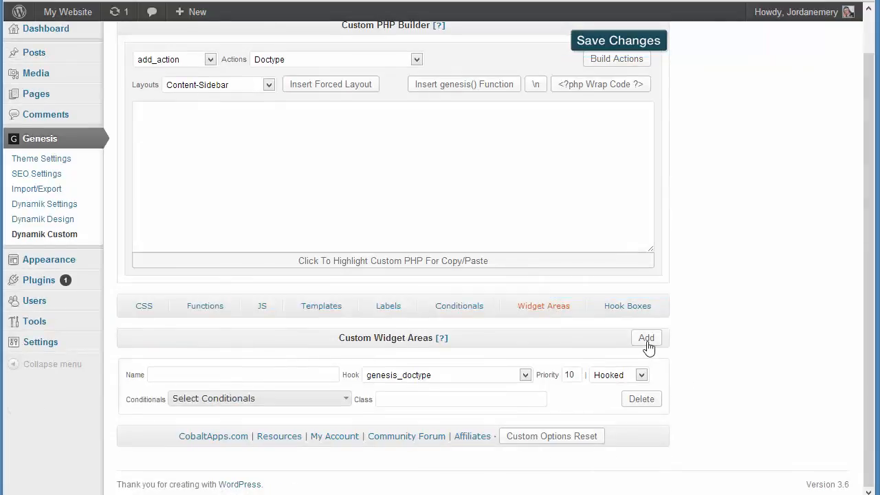
mouse_move(484, 385)
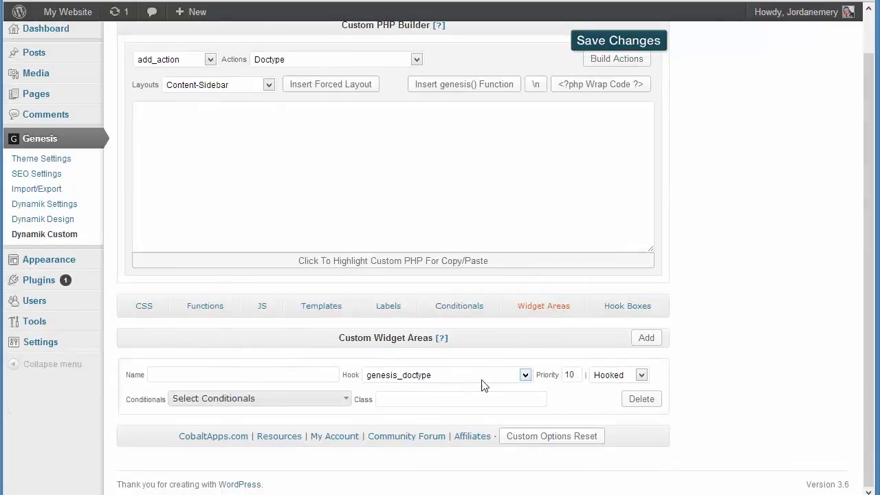
left_click(258, 399)
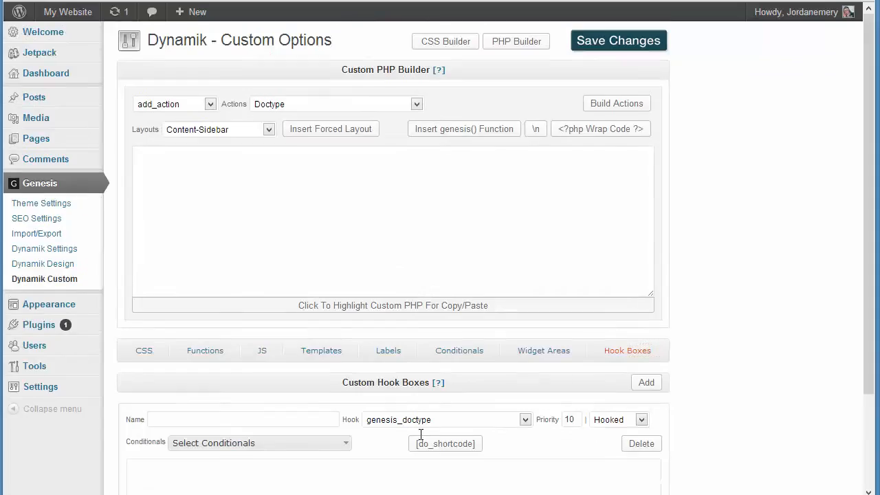
scroll("down", 3)
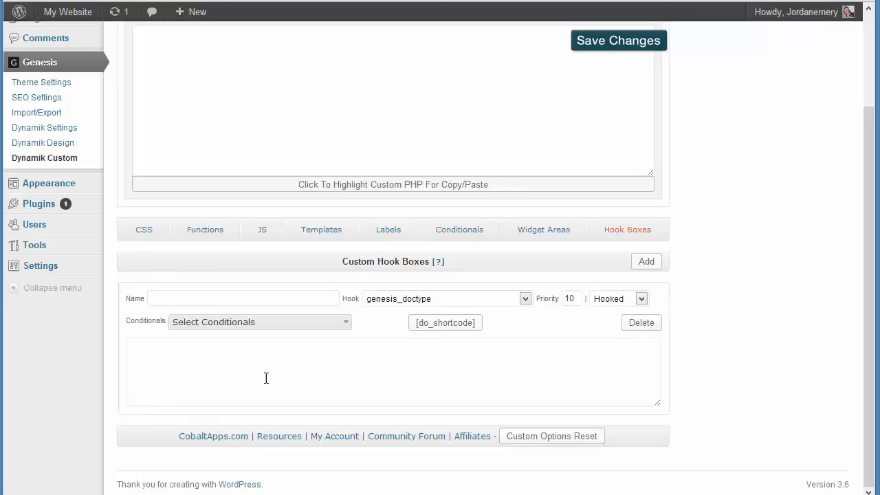
mouse_move(44, 217)
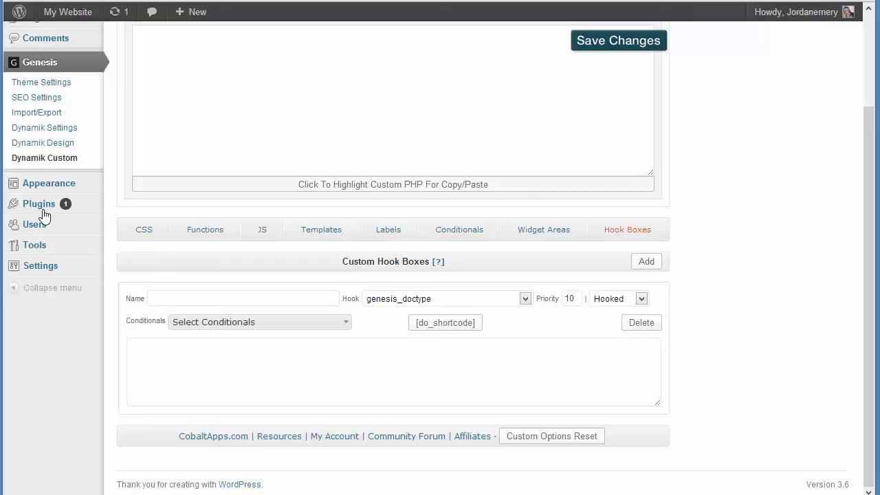
left_click(42, 82)
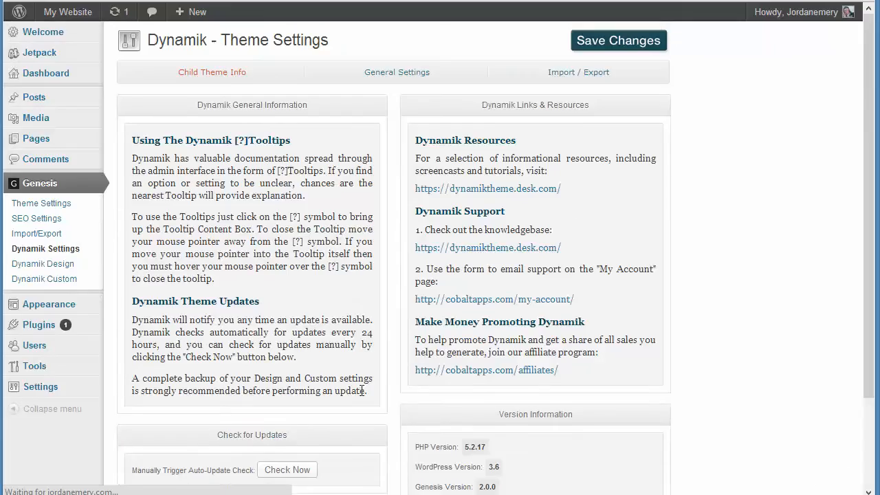
scroll("down", 3)
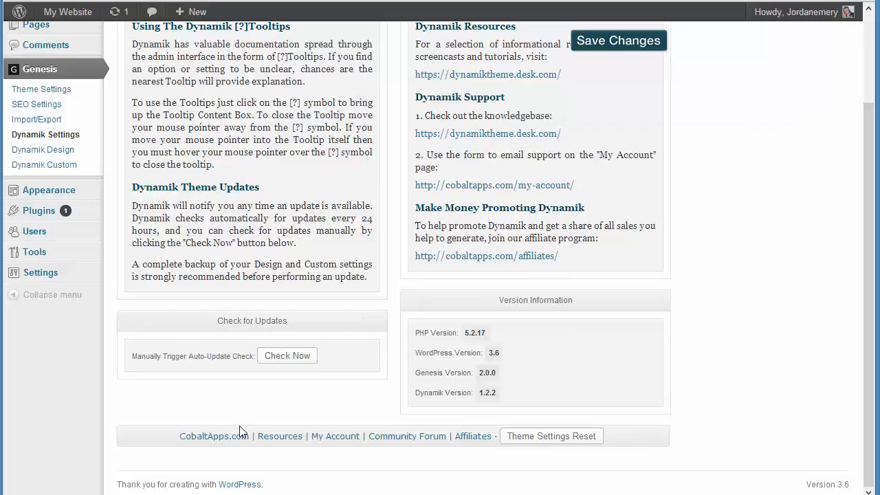
mouse_move(228, 440)
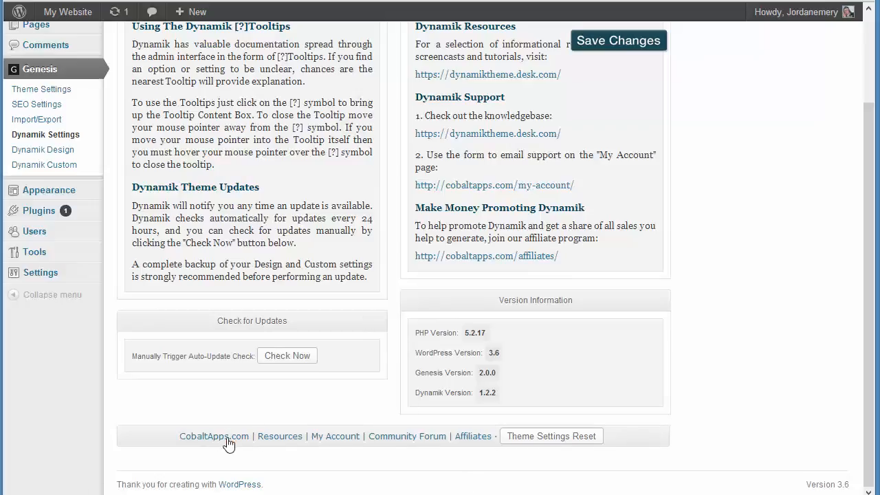
mouse_move(215, 436)
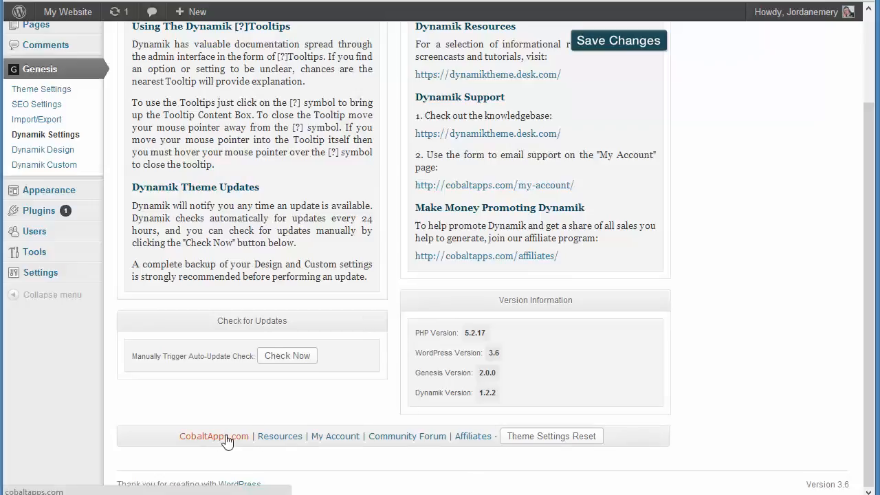
mouse_move(234, 442)
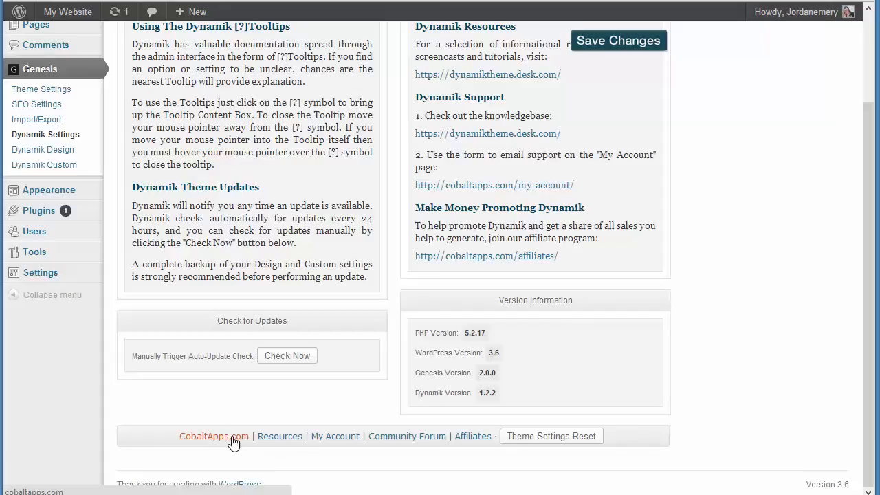
mouse_move(267, 446)
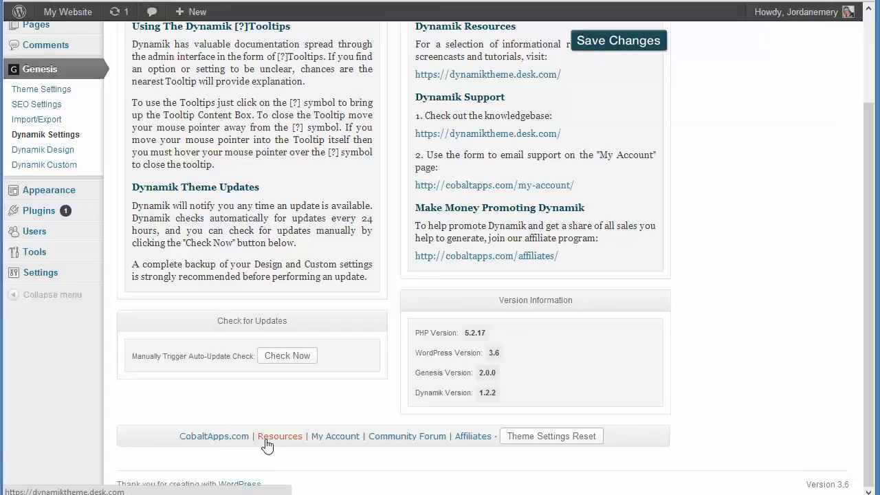
mouse_move(336, 436)
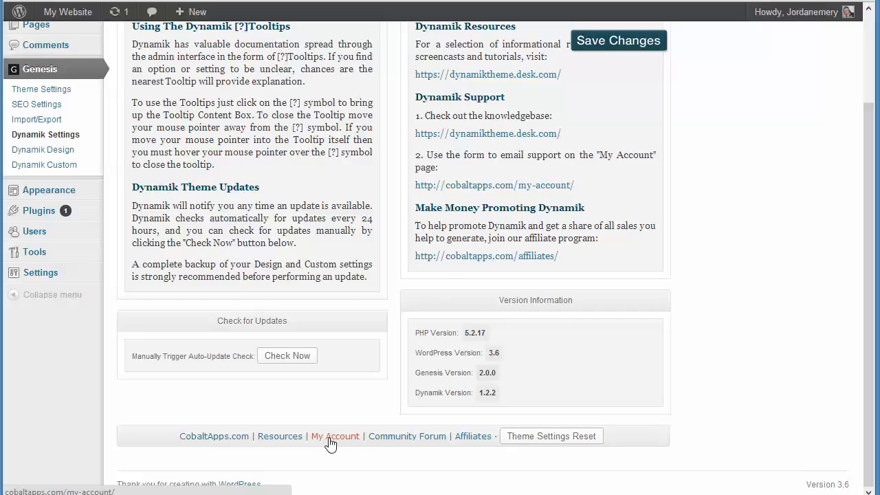
mouse_move(434, 436)
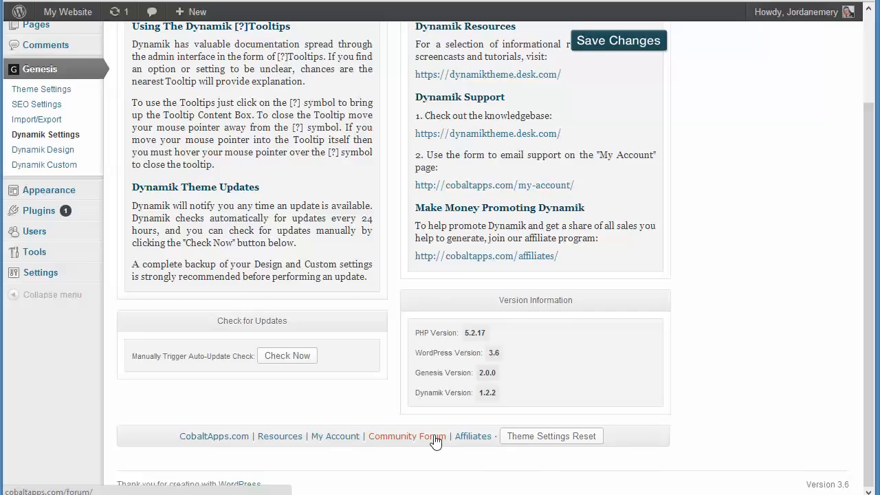
mouse_move(433, 446)
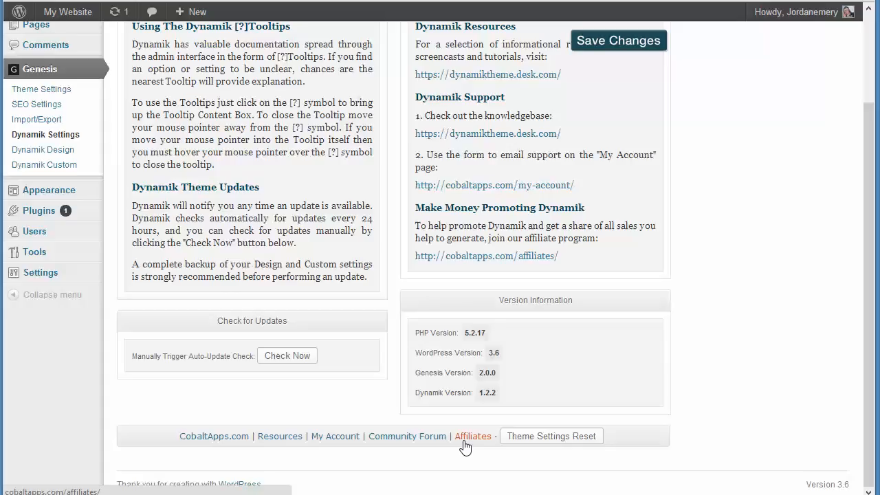
mouse_move(512, 454)
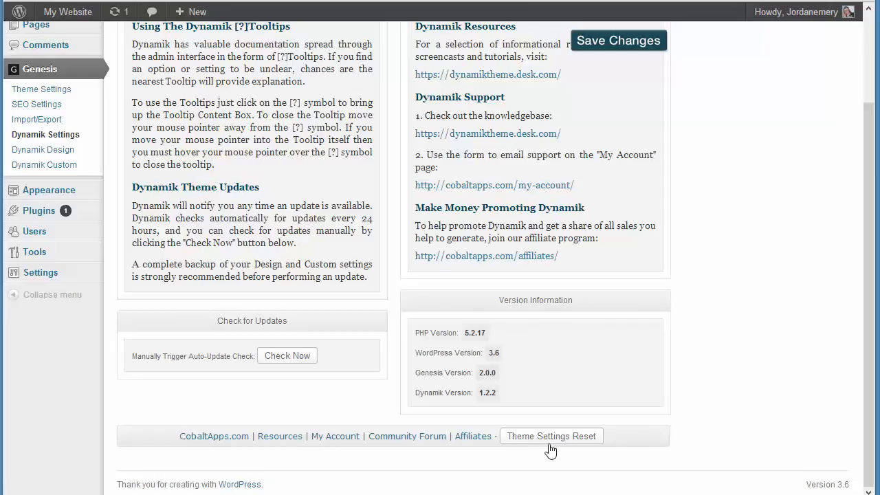
mouse_move(622, 433)
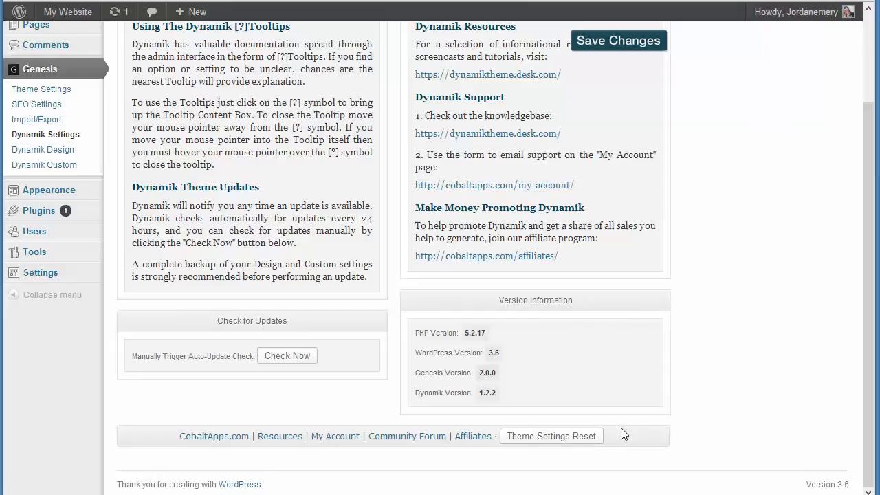
mouse_move(569, 452)
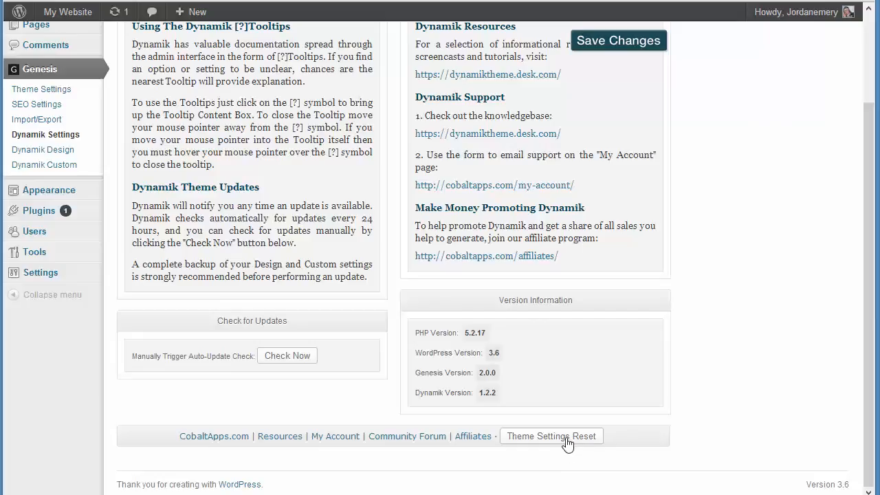
scroll("up", 3)
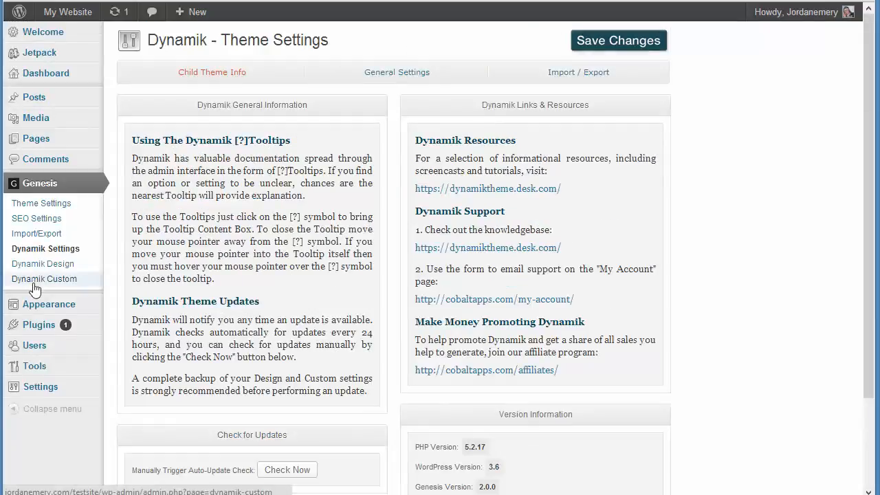
- Activate the Front-end CSS Builder in Dynamik Custom Options and save the change
left_click(44, 278)
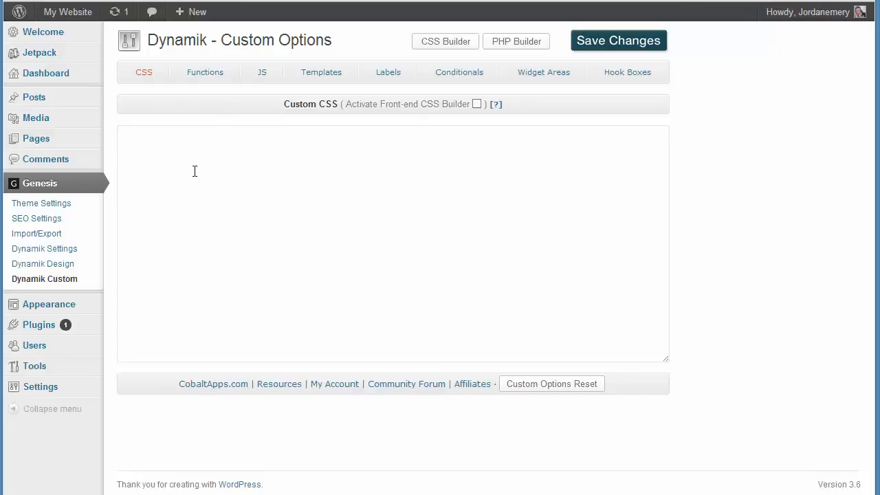
mouse_move(465, 193)
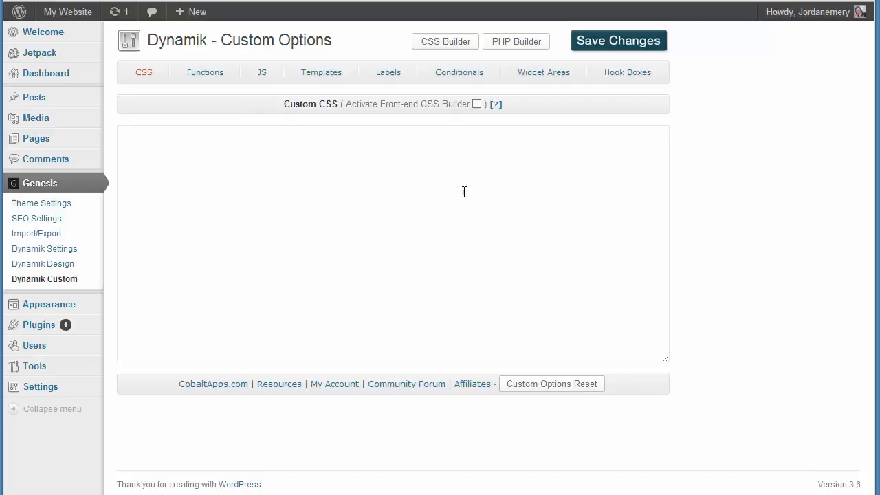
mouse_move(475, 152)
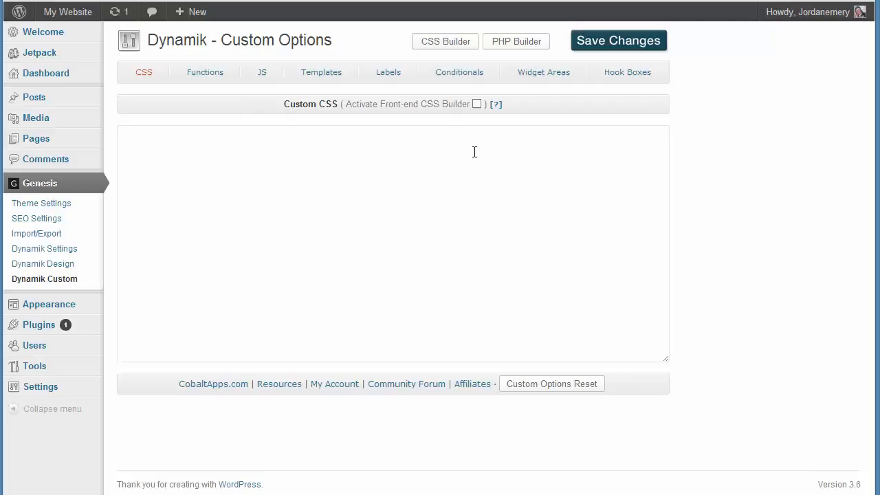
mouse_move(363, 102)
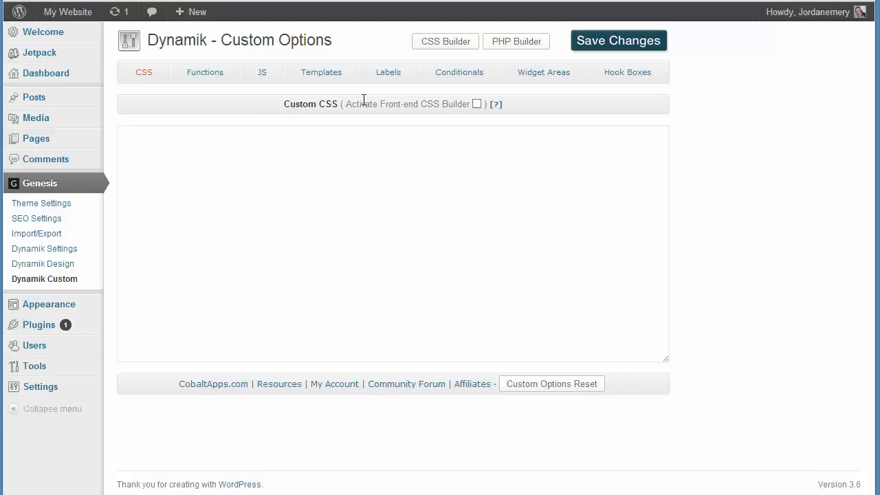
left_click_drag(357, 104, 470, 104)
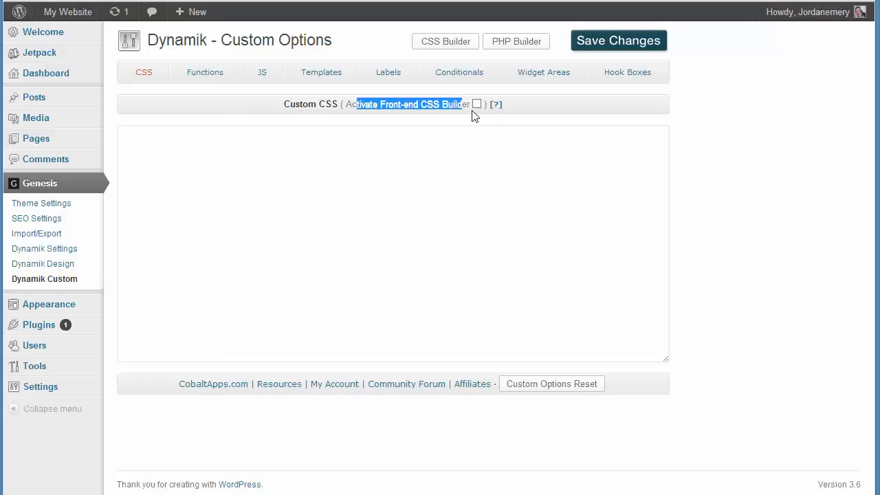
mouse_move(44, 278)
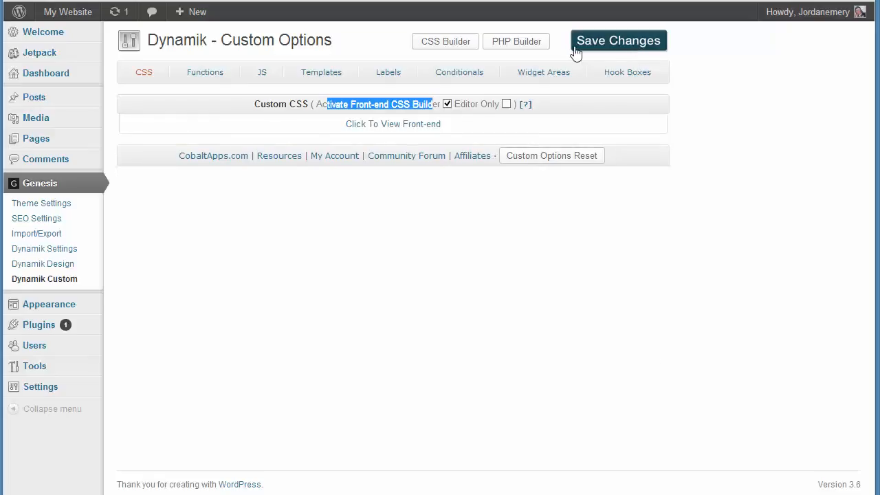
left_click(617, 41)
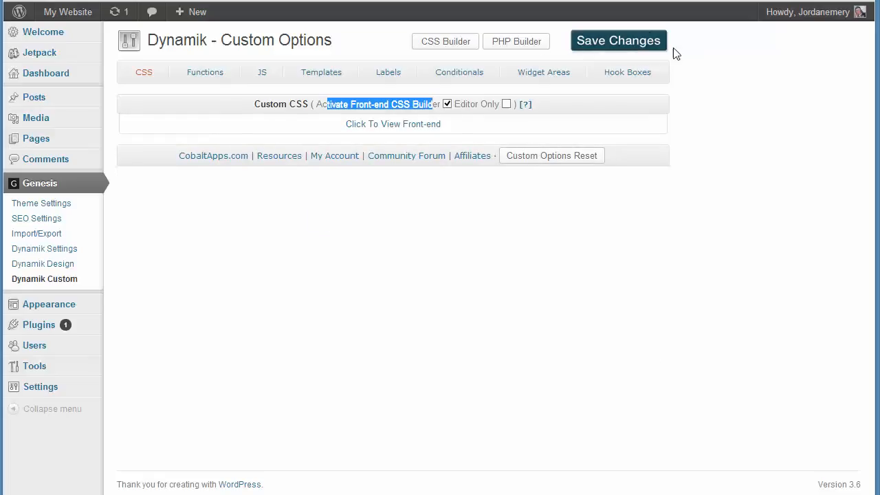
- Follow the 'Click To View Front-end' link to the live site
left_click(447, 104)
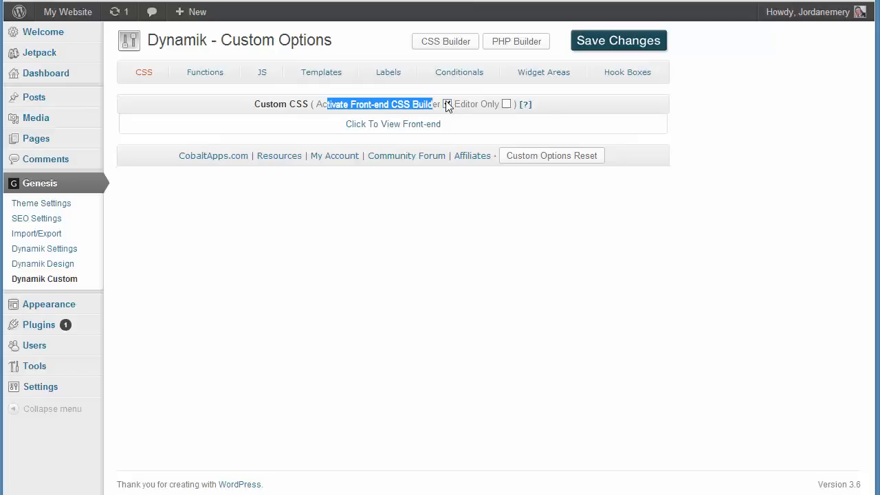
left_click(447, 104)
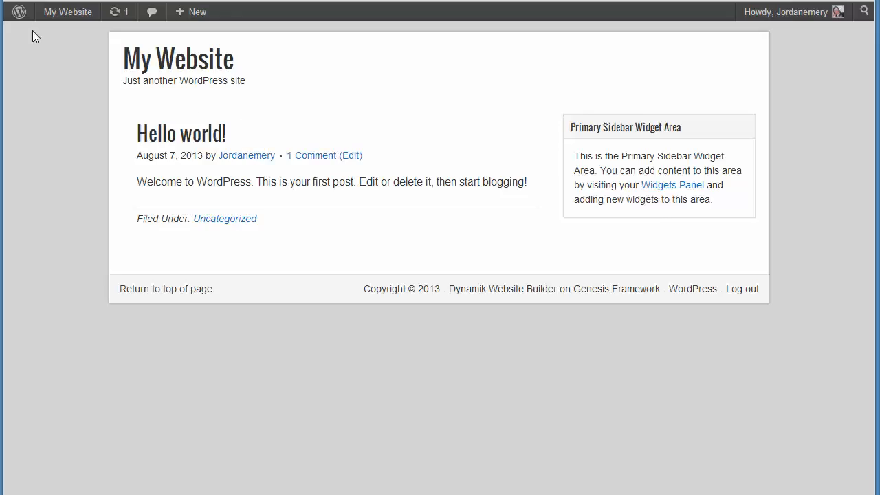
mouse_move(190, 11)
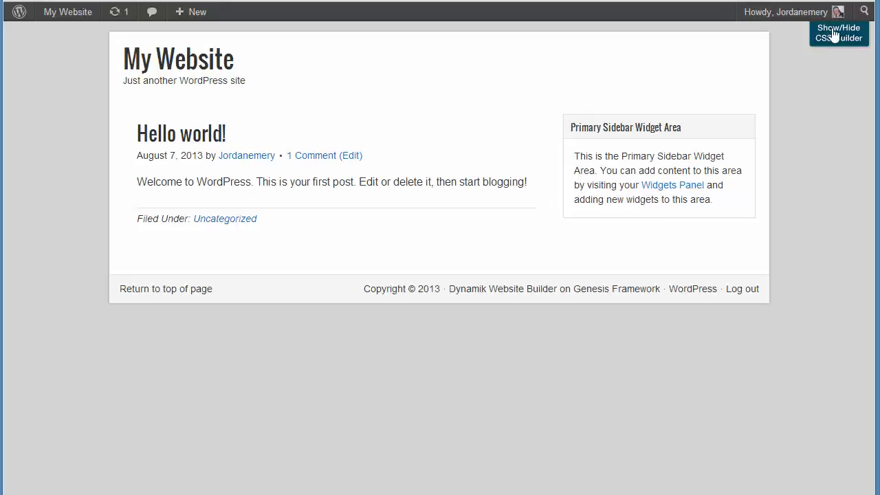
- Show the front-end CSS Builder panel and enable its element selectors
left_click(839, 33)
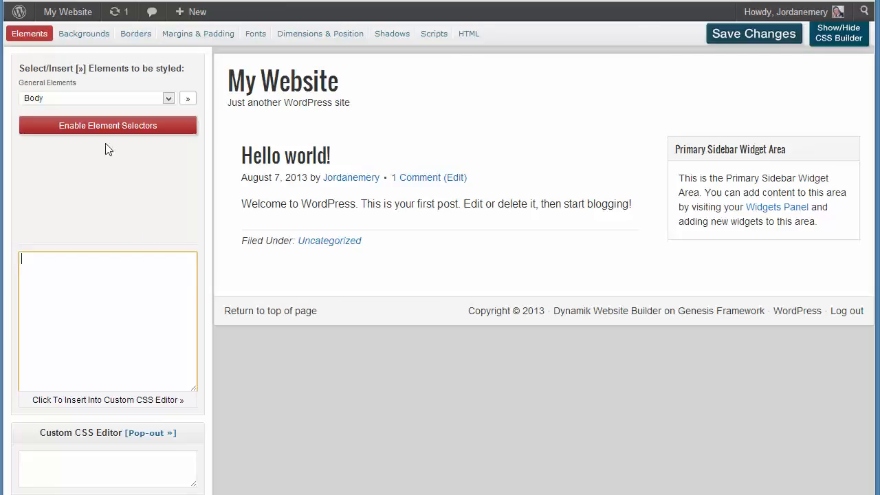
mouse_move(167, 97)
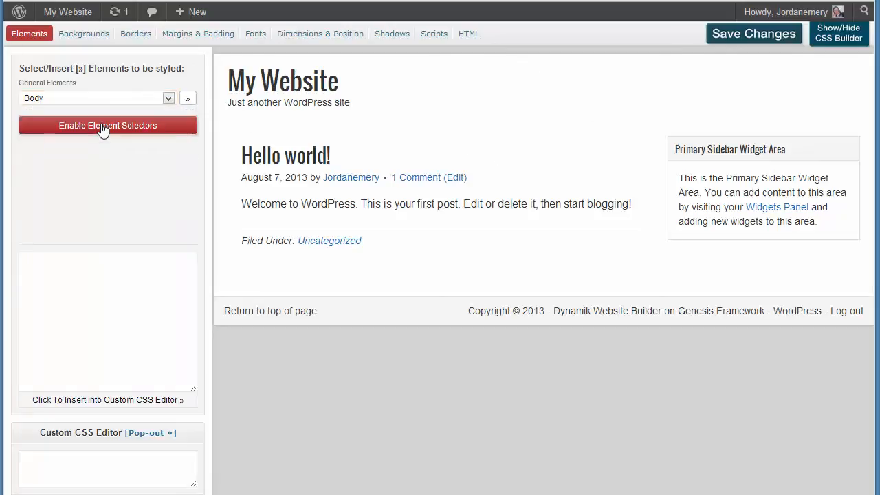
left_click(108, 125)
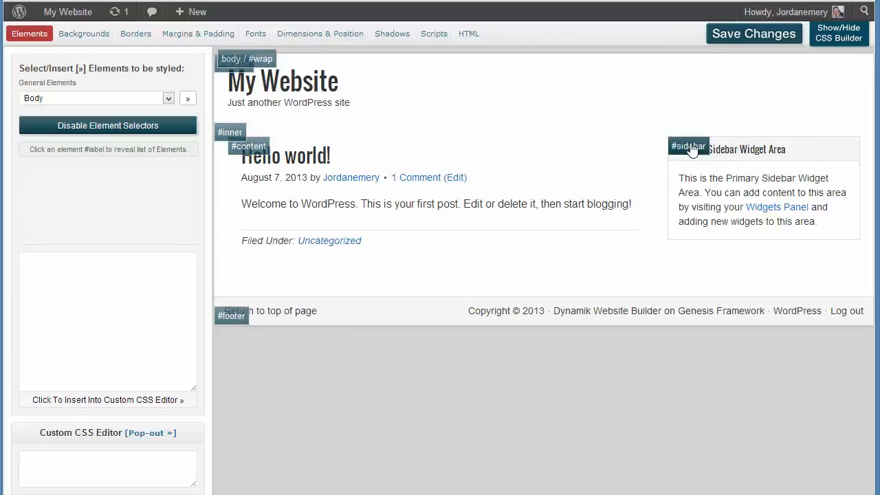
mouse_move(249, 146)
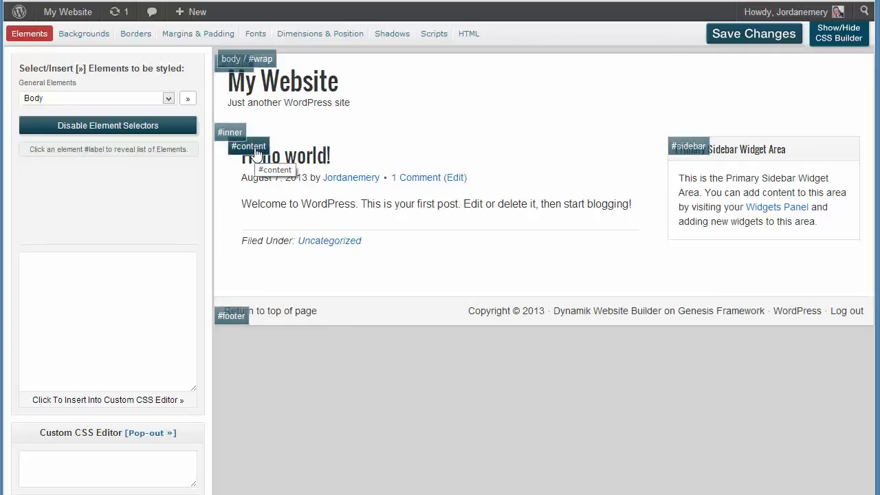
- Browse the Backgrounds, Margins & Padding and Dimensions tabs, then return to Dynamik Theme Settings
left_click(82, 33)
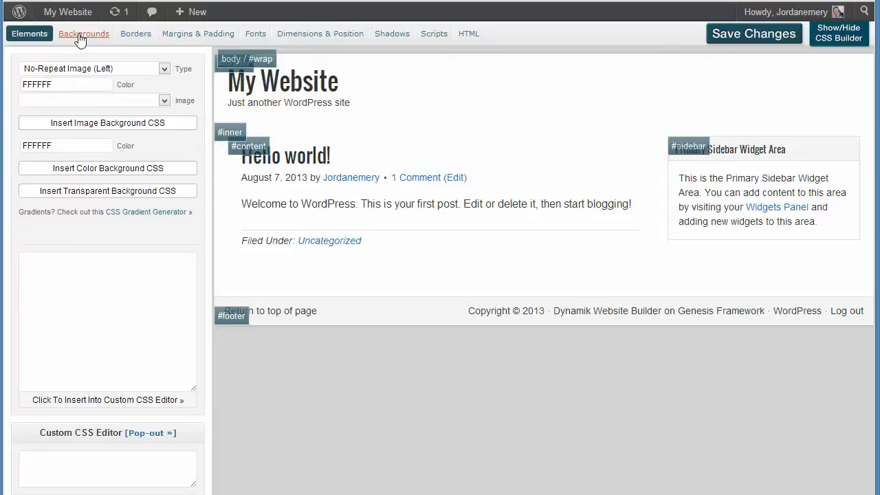
left_click(198, 33)
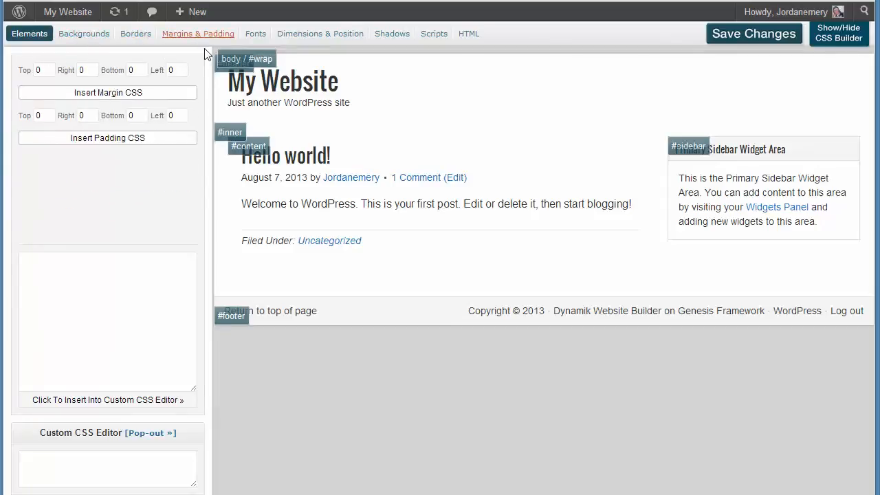
mouse_move(320, 33)
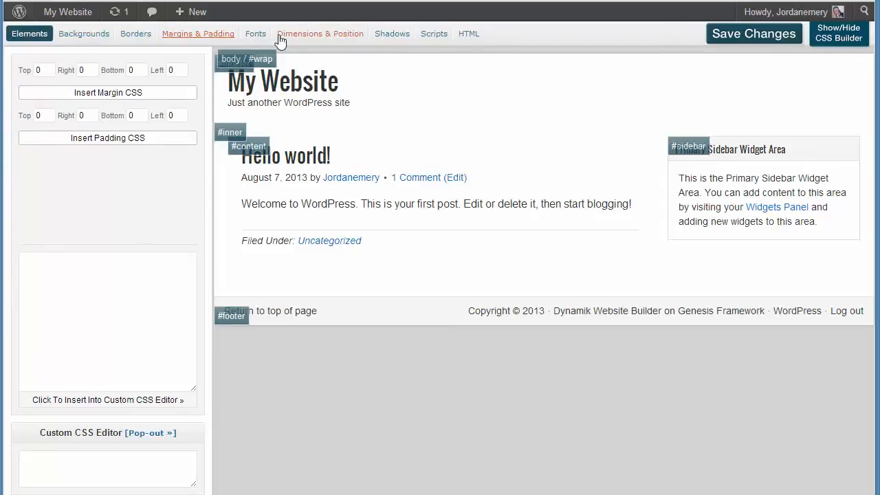
left_click(320, 33)
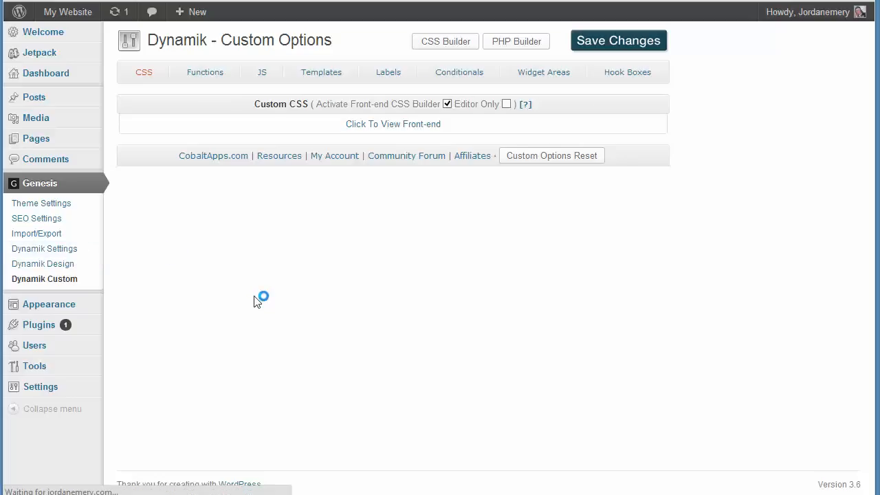
left_click(41, 204)
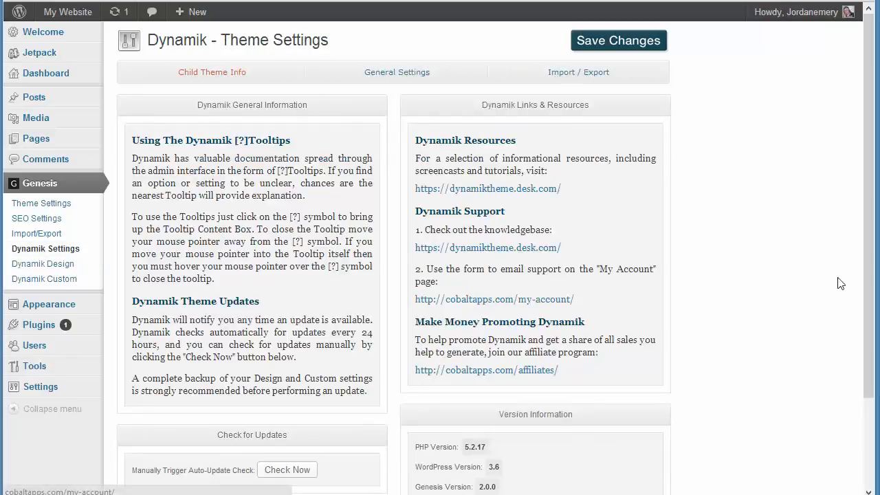
mouse_move(770, 305)
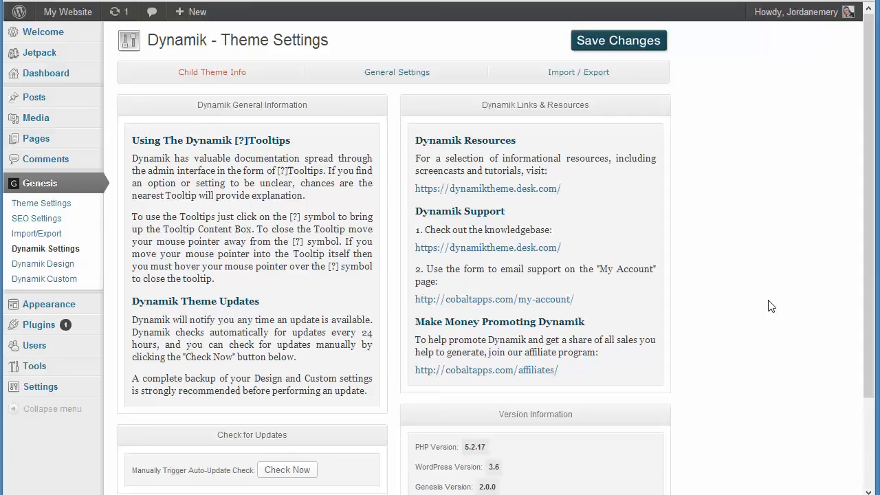